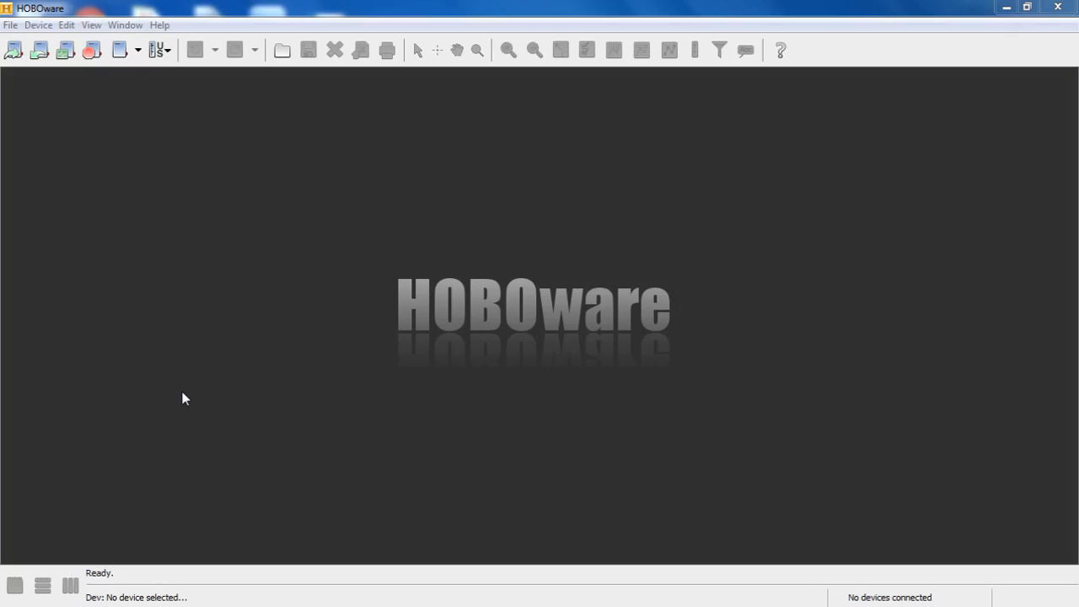
Open the File menu in the empty HOBOware workspace
left_click(10, 25)
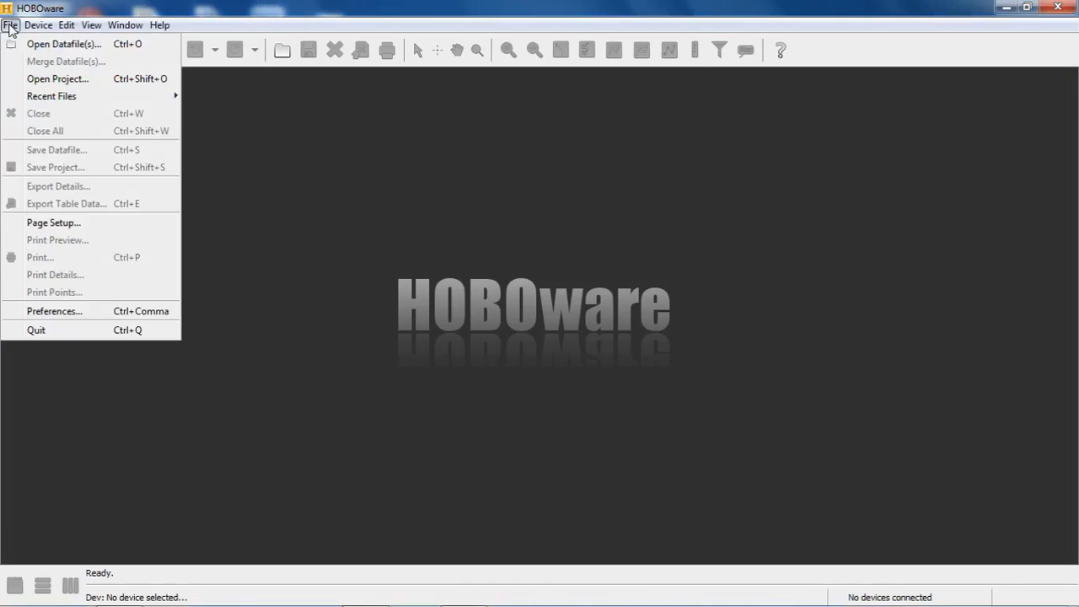
Open Preferences, view the Pulse Scaling Assistant description on Data Assistants, and dismiss it
left_click(53, 311)
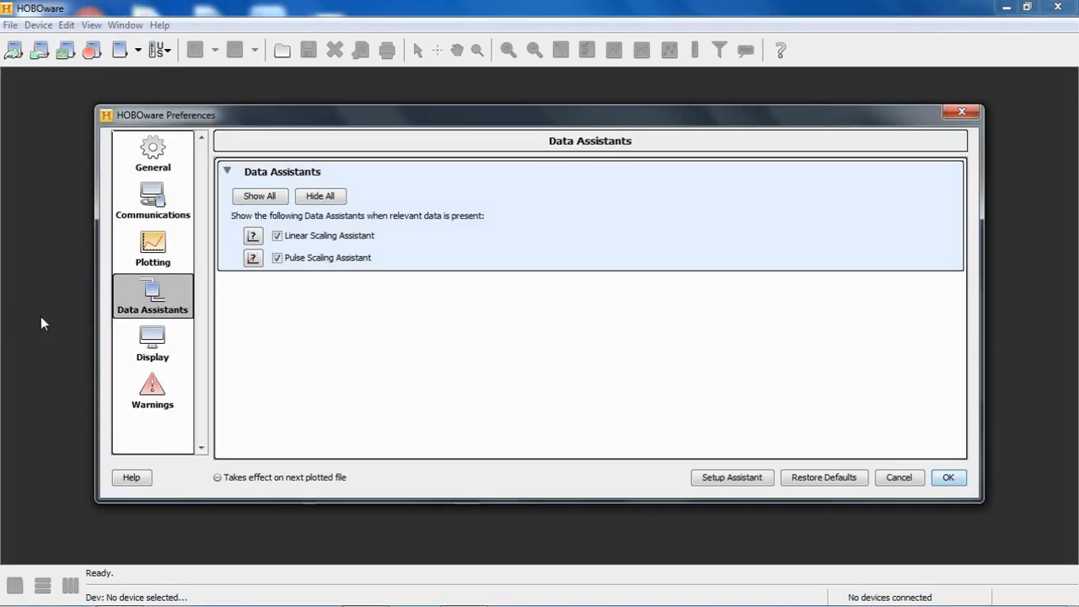
mouse_move(151, 299)
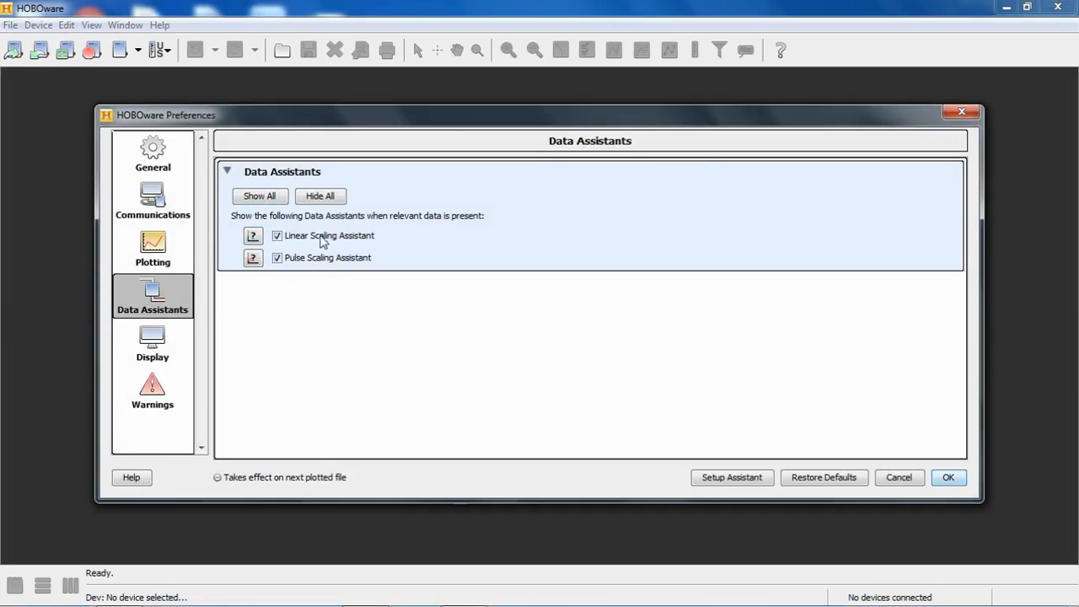
mouse_move(333, 292)
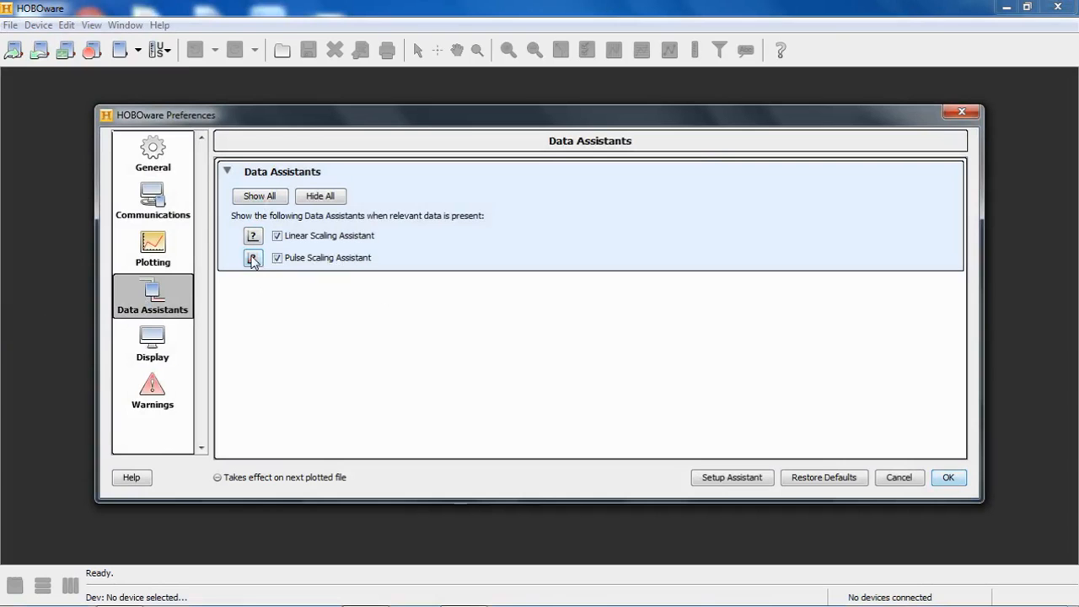
left_click(253, 258)
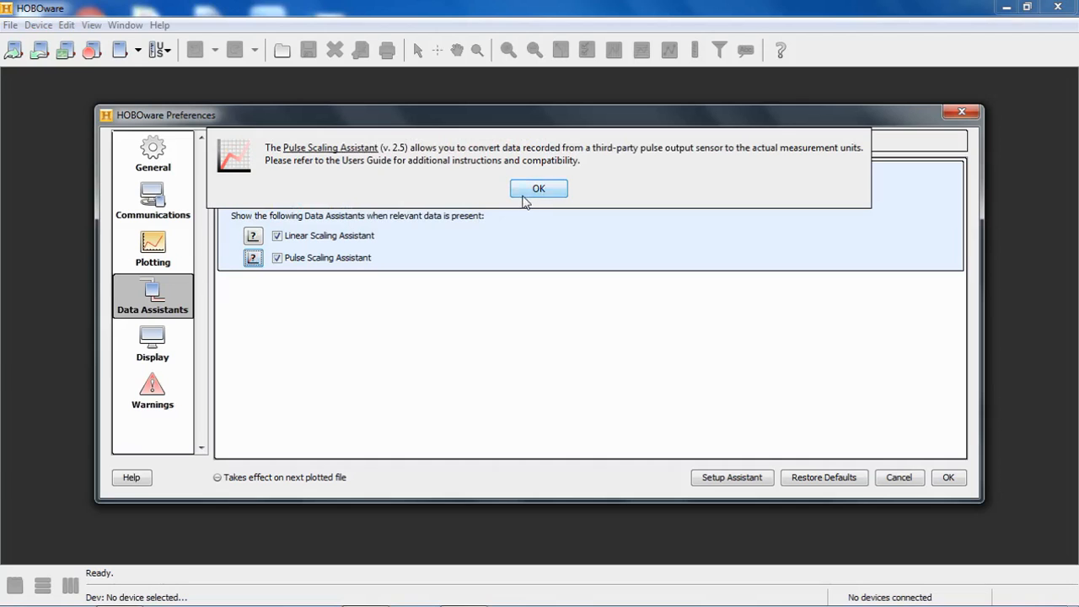
left_click(538, 188)
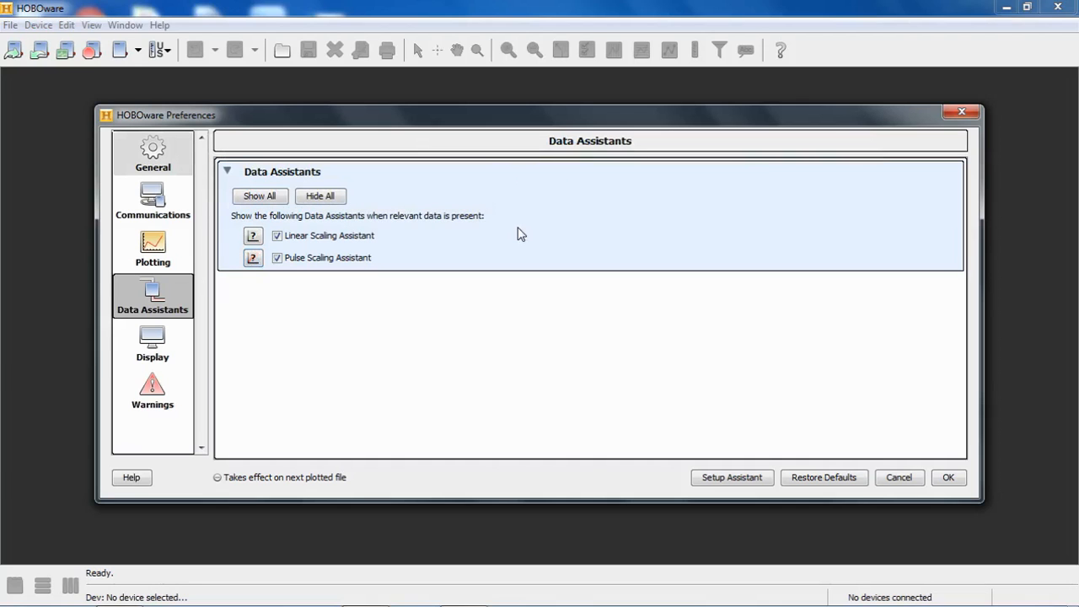
mouse_move(430, 326)
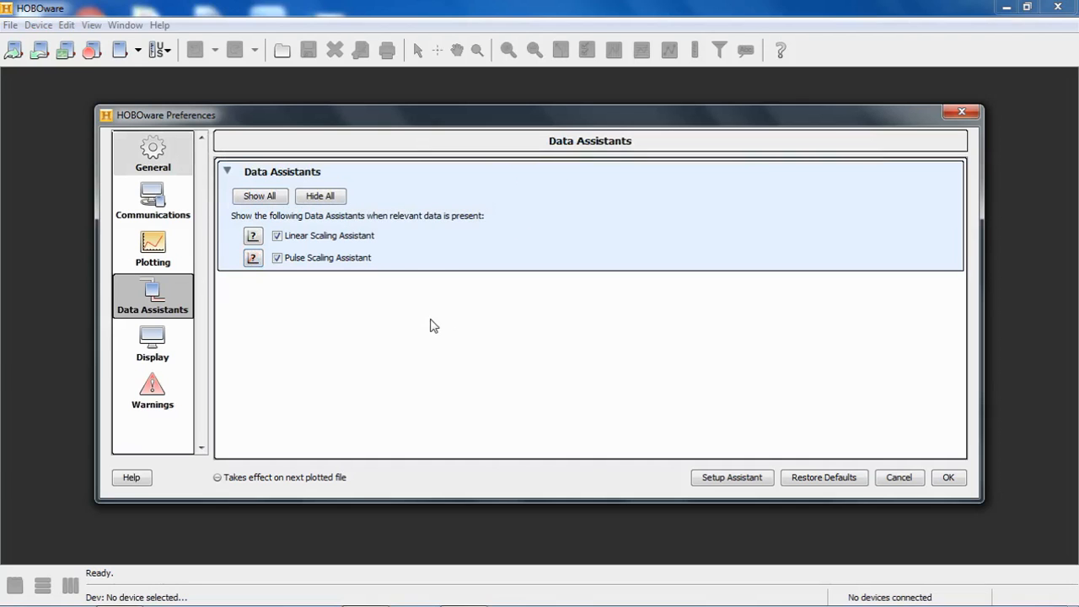
mouse_move(427, 328)
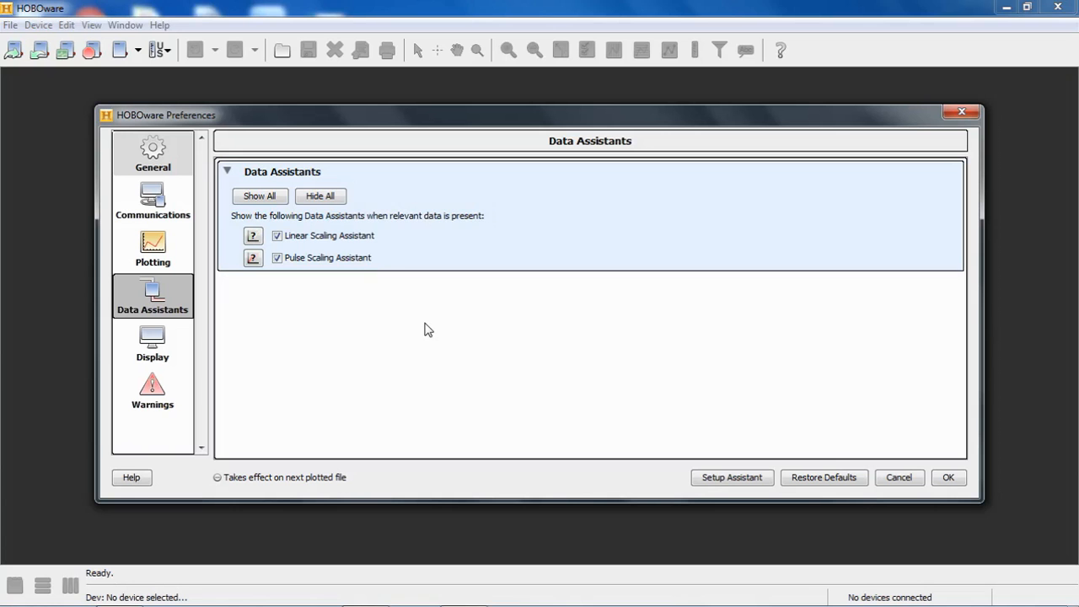
left_click(253, 258)
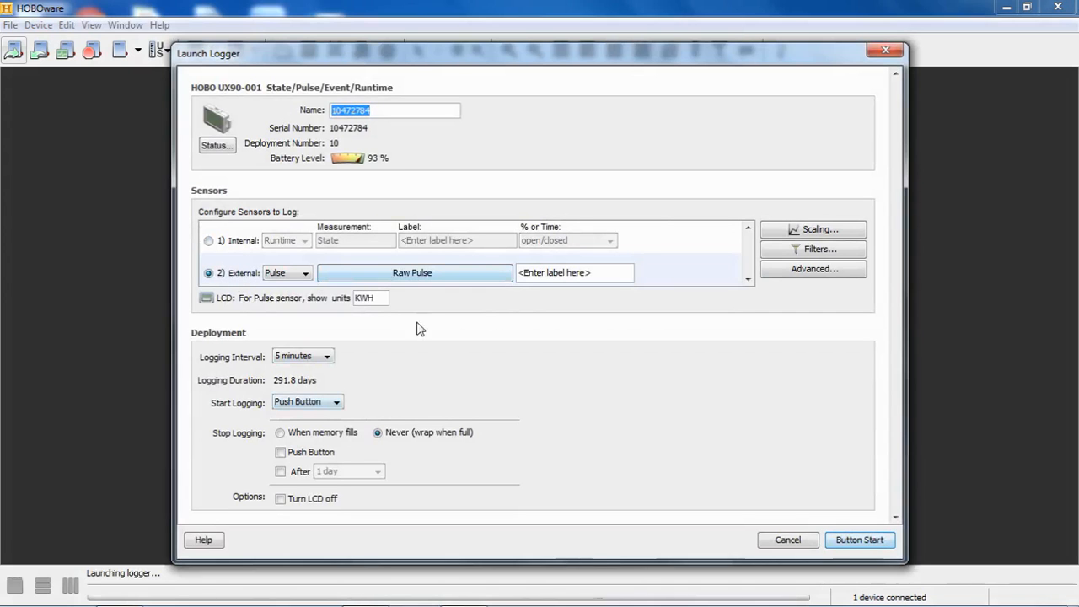
mouse_move(518, 397)
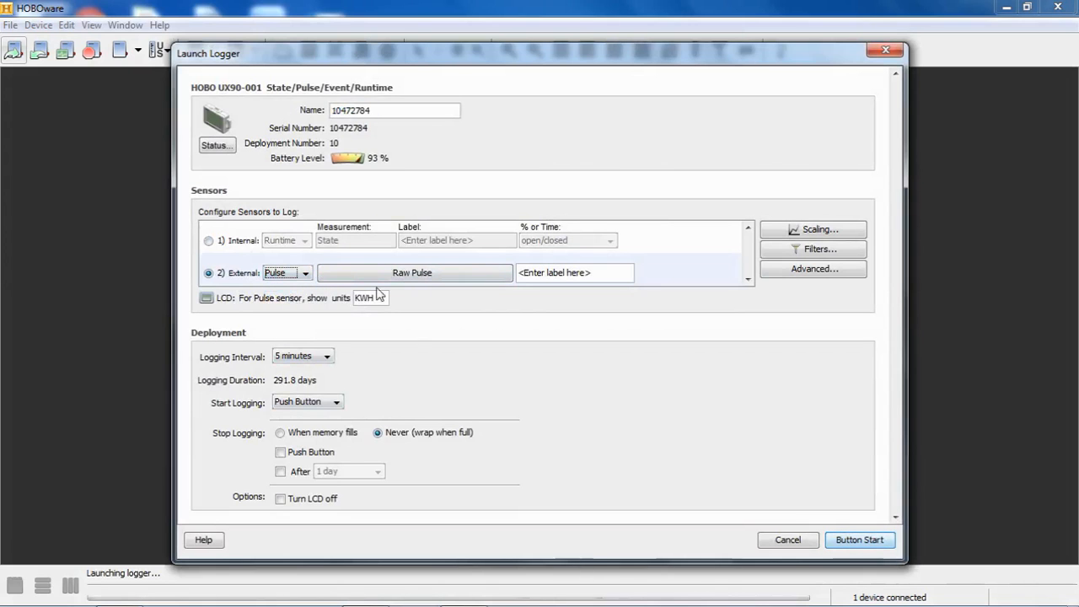
mouse_move(414, 273)
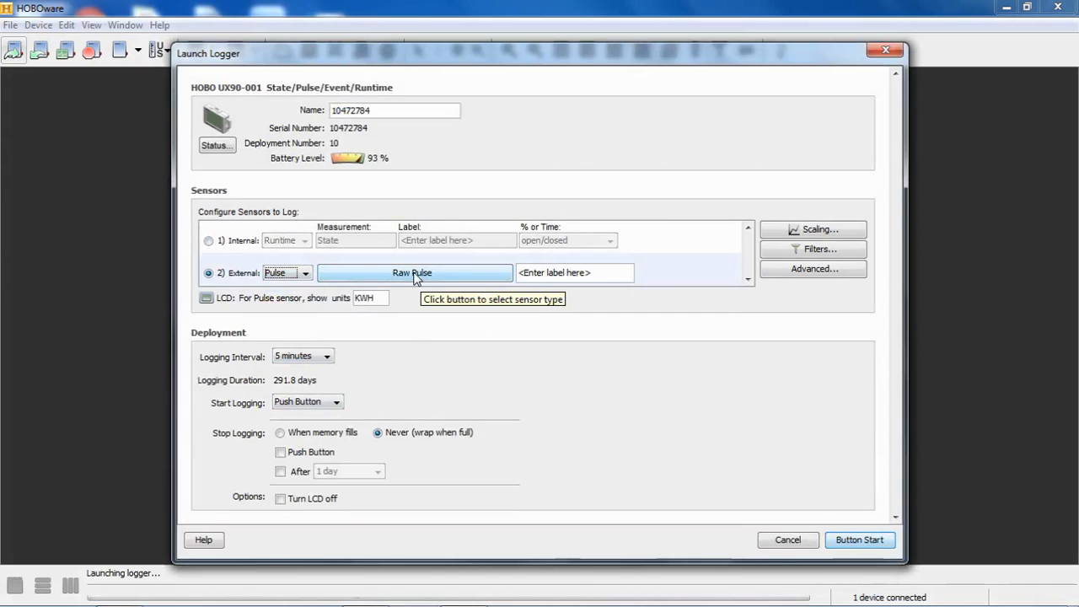
Review the Raw Pulse sensor types, then open the pulse channel's Scaling assistants
left_click(412, 272)
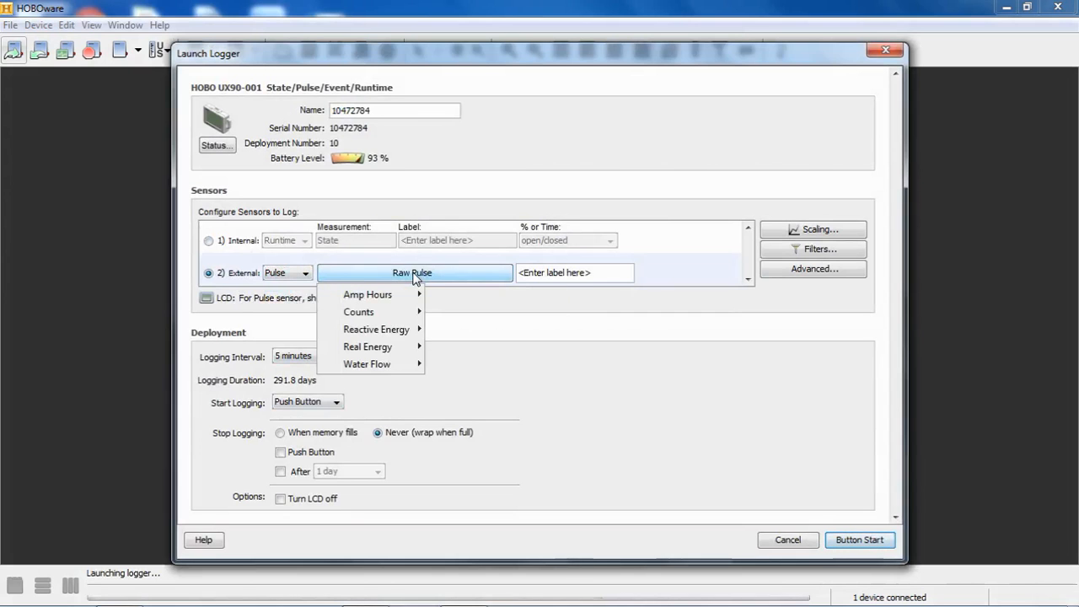
mouse_move(434, 276)
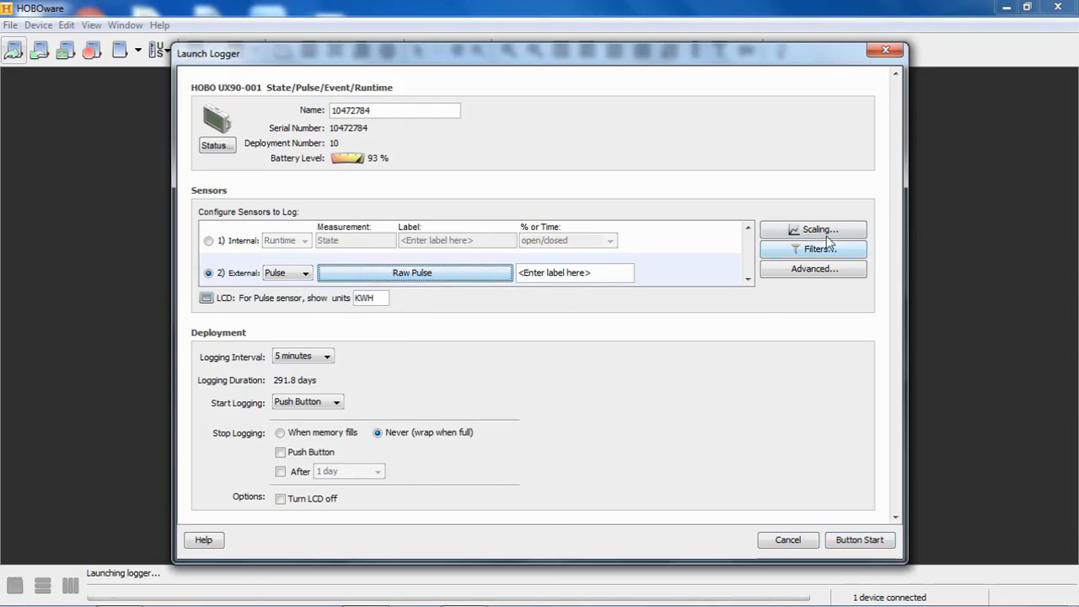
left_click(812, 230)
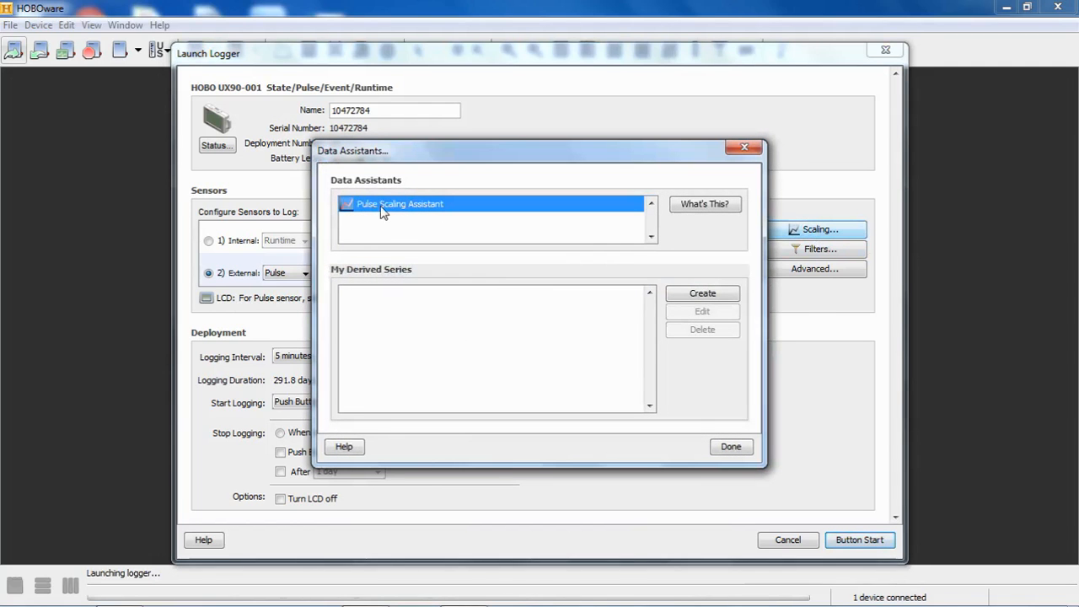
mouse_move(391, 210)
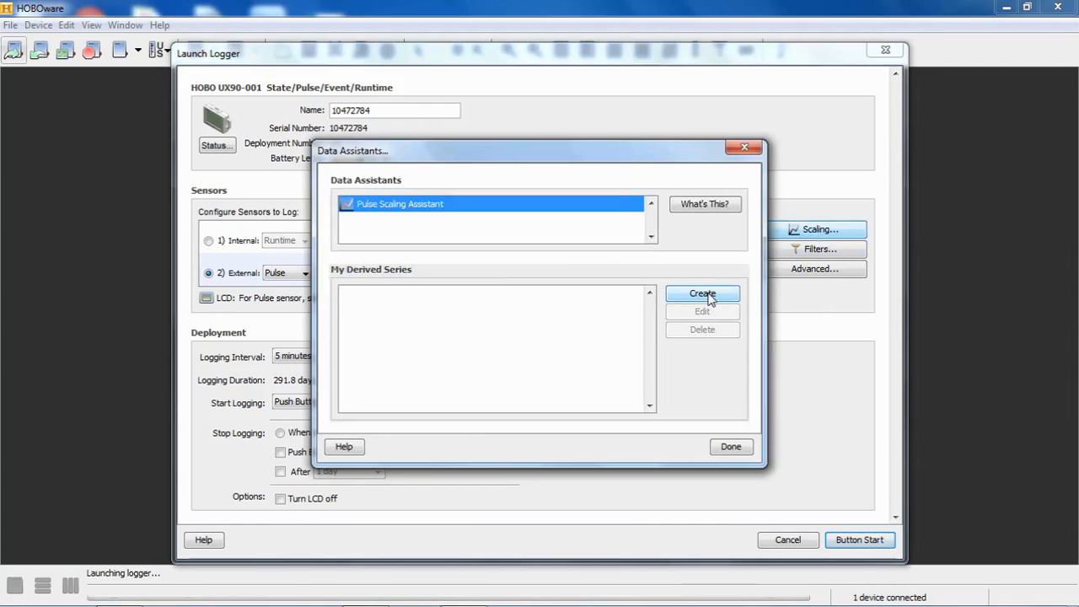
Create and save a 'water flow' derived series scaling 1 count to 1 gallon
left_click(702, 294)
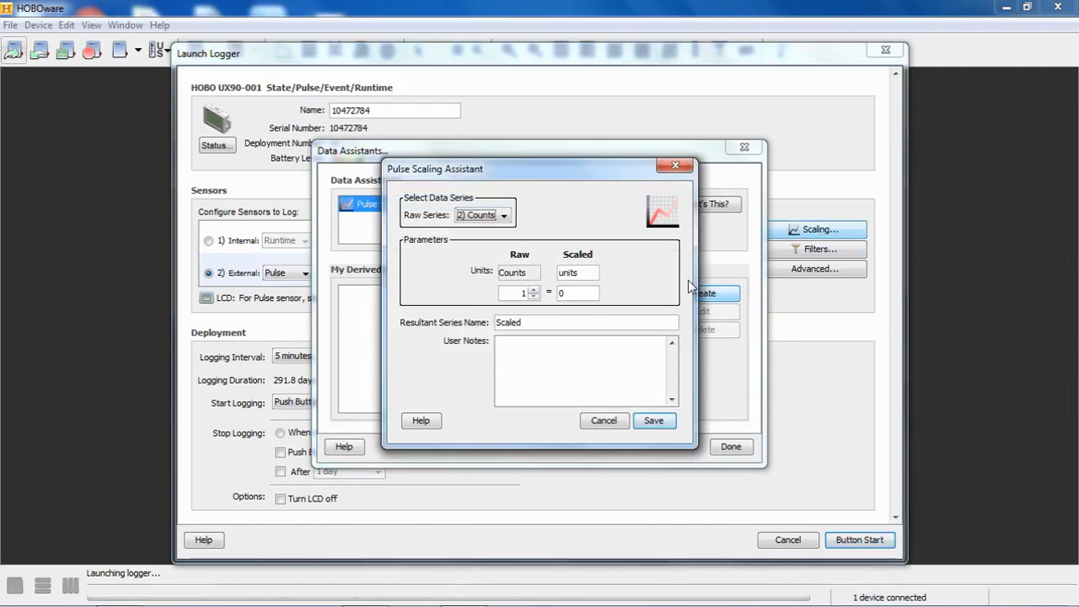
mouse_move(641, 284)
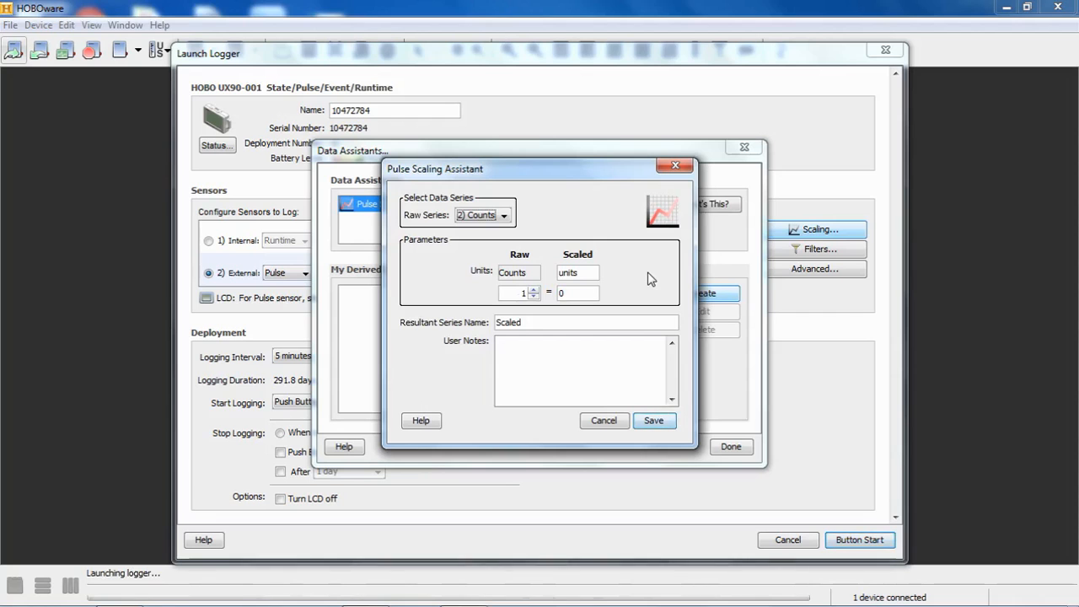
mouse_move(756, 176)
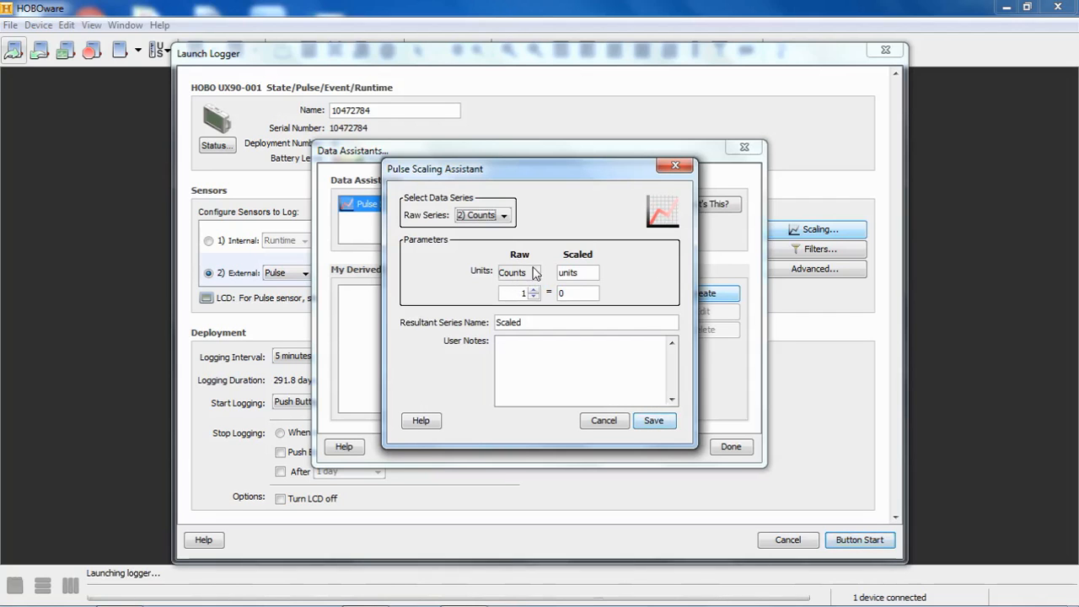
mouse_move(573, 289)
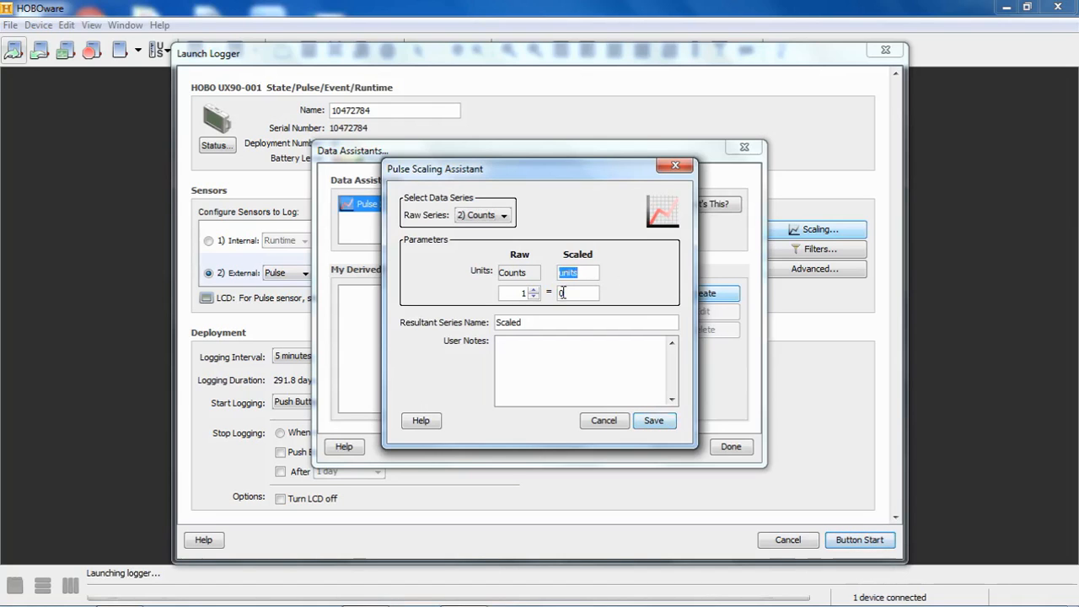
left_click(575, 292)
type("g")
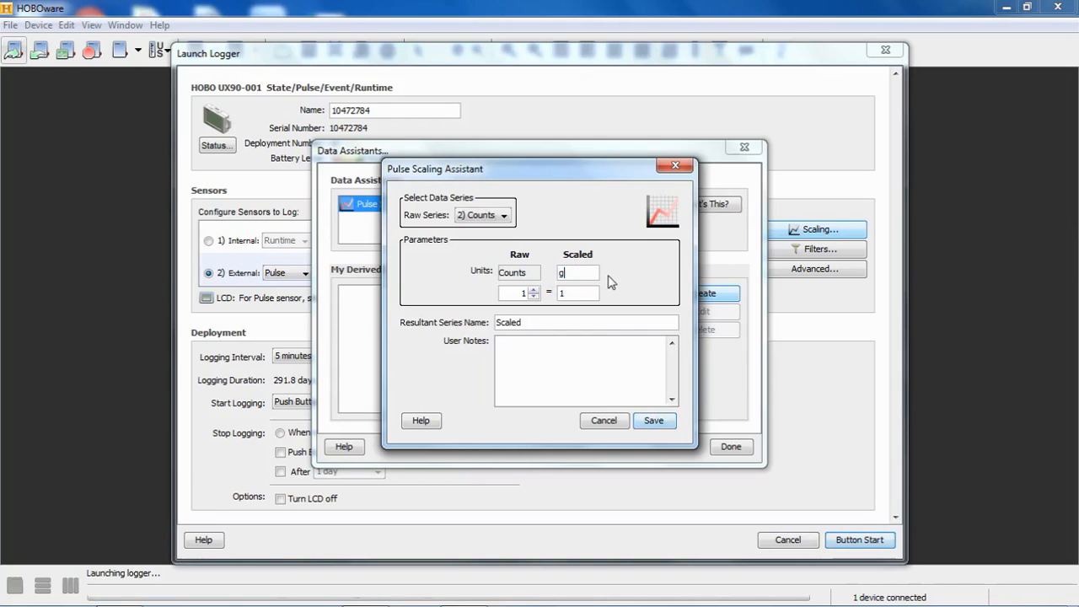
type("allon")
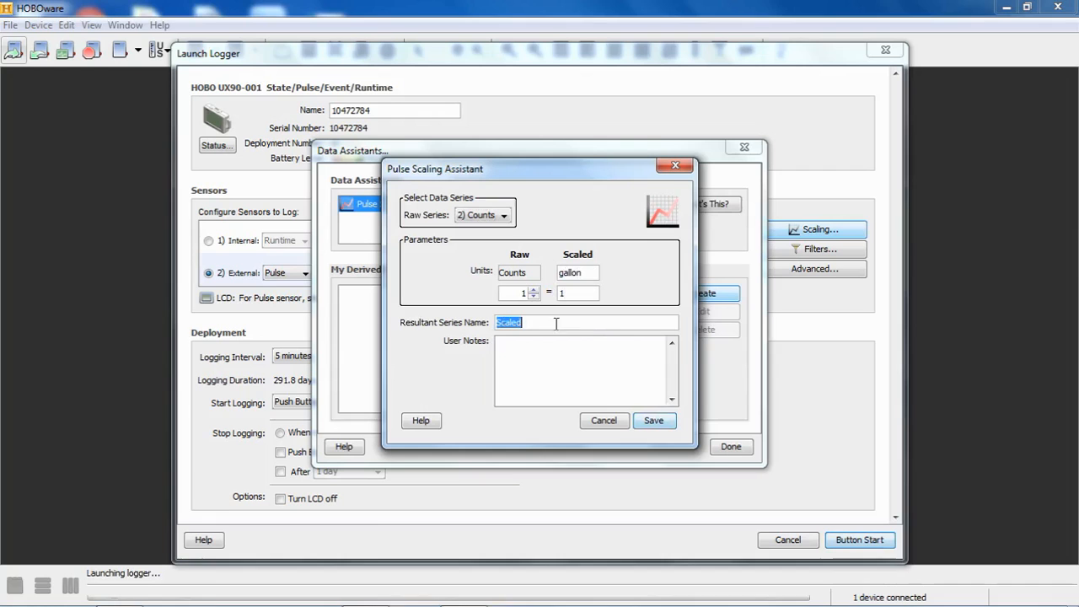
type("water fl")
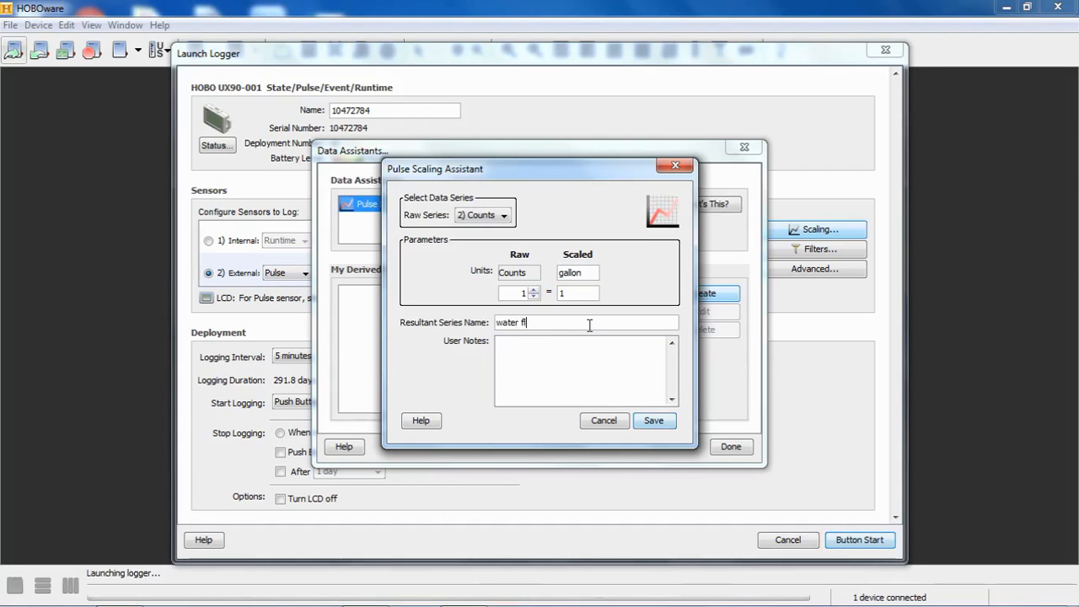
type("ow")
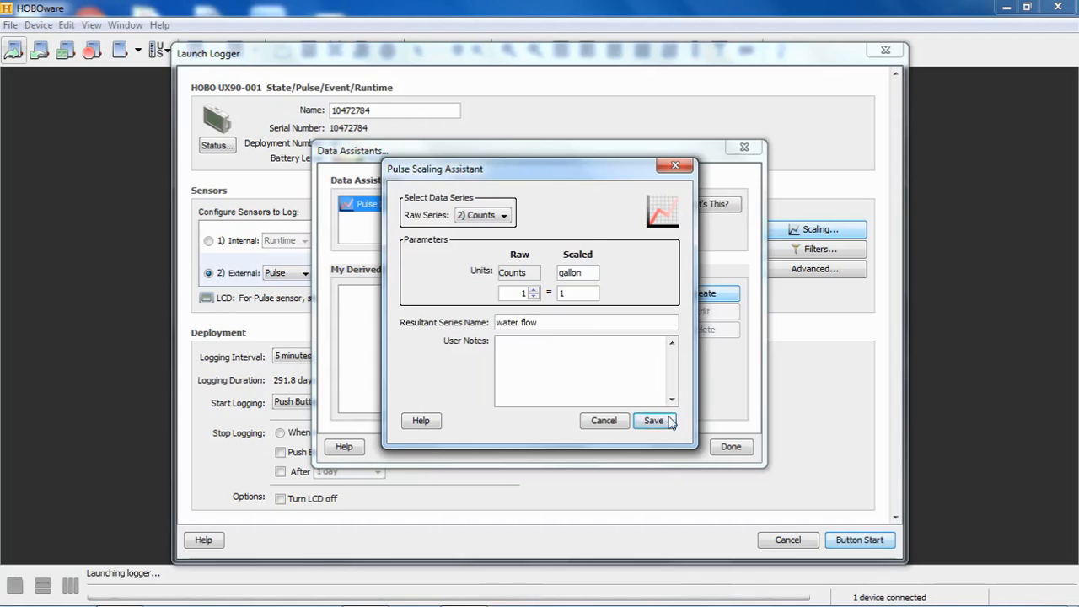
left_click(653, 420)
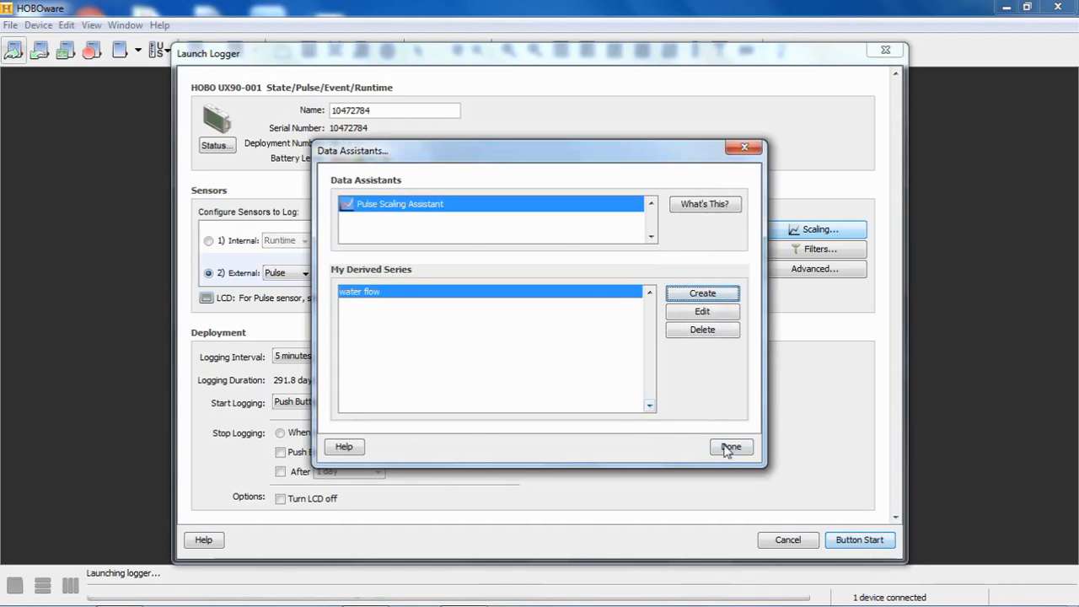
left_click(731, 446)
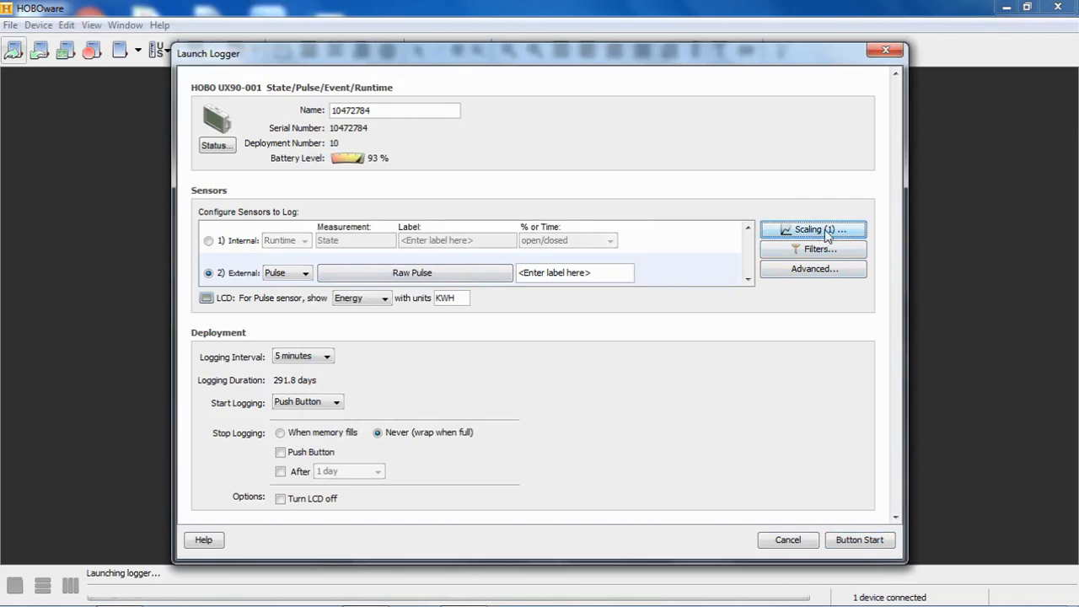
mouse_move(517, 305)
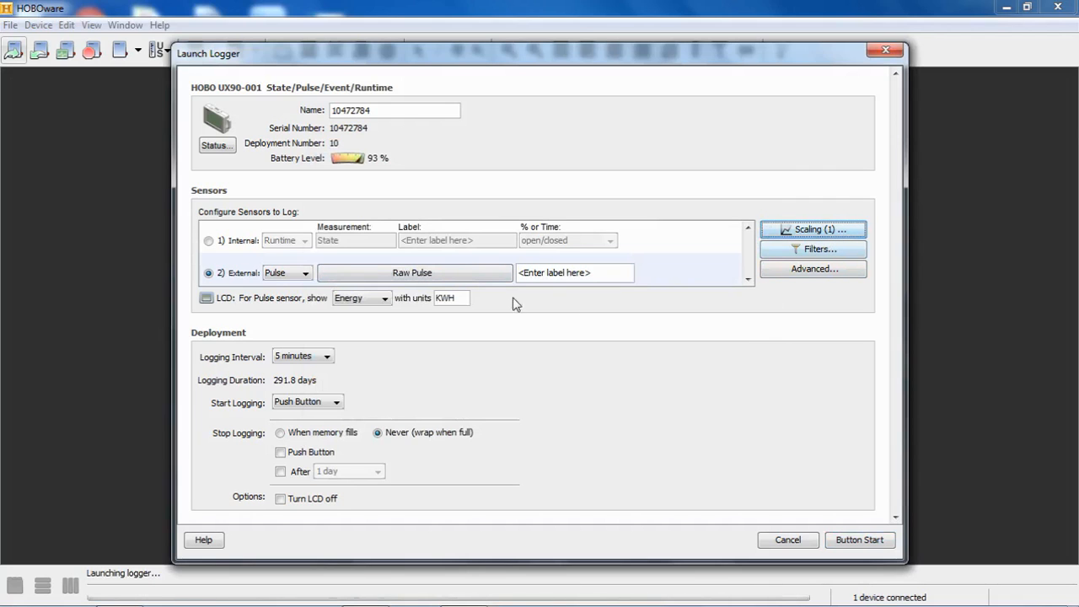
Set the LCD 'For Pulse sensor, show' dropdown to water flow
left_click(361, 298)
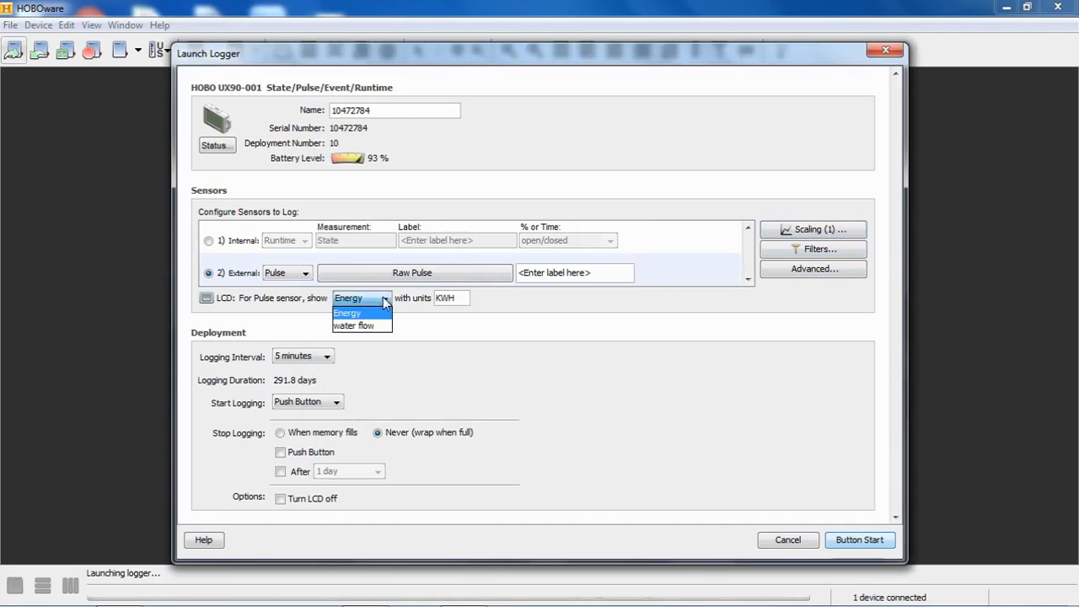
left_click(354, 326)
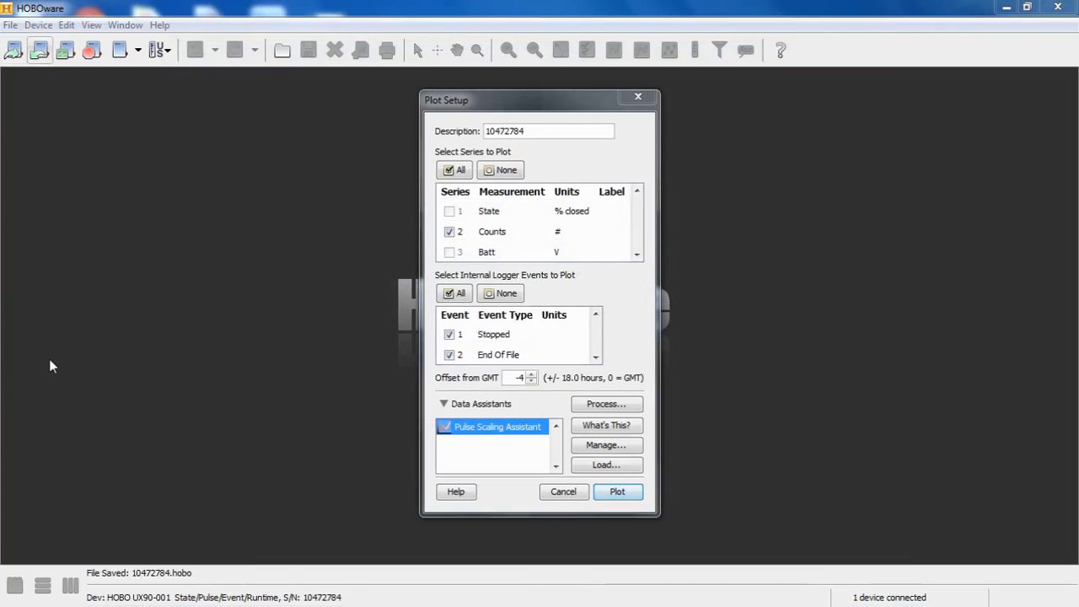
mouse_move(173, 354)
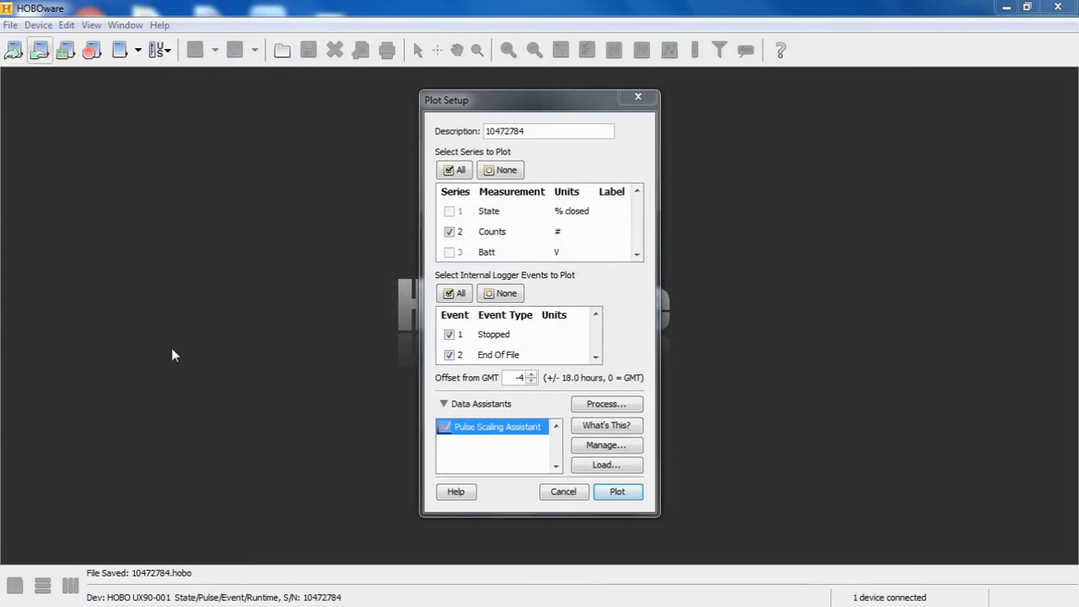
mouse_move(500, 240)
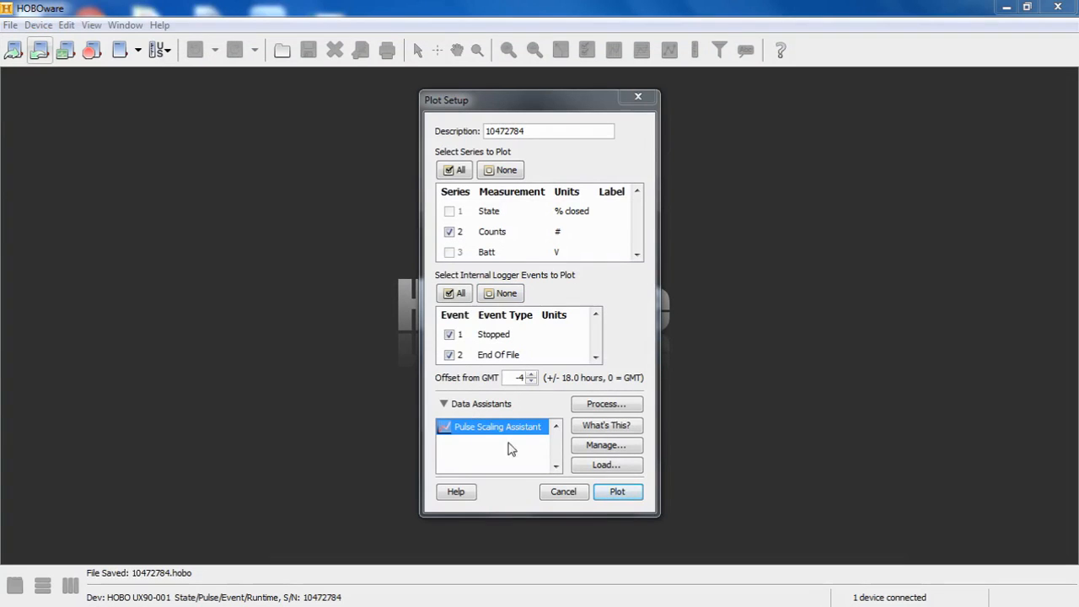
mouse_move(504, 450)
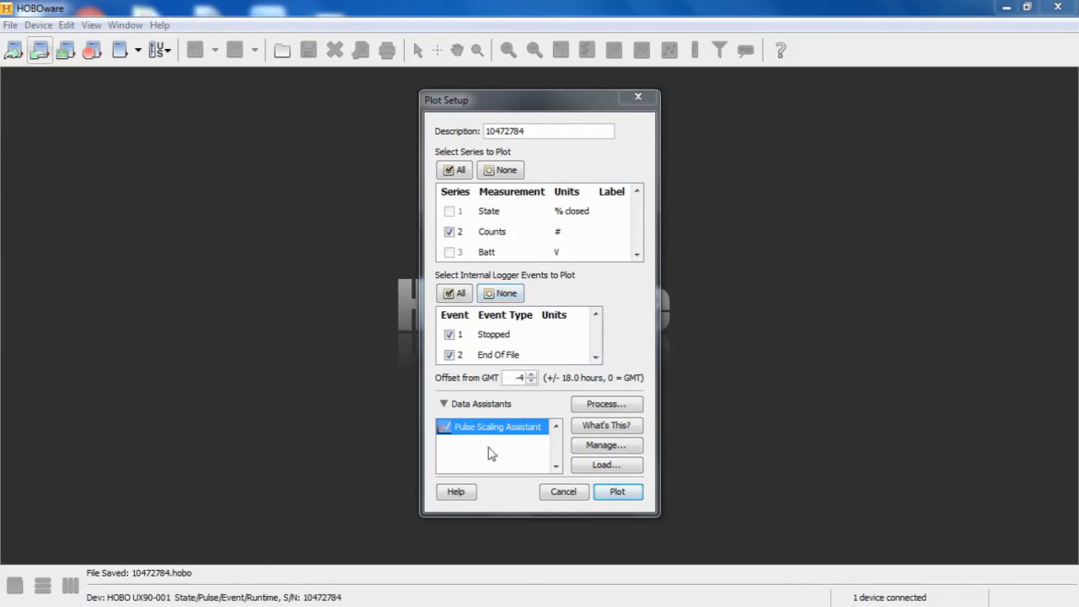
mouse_move(494, 433)
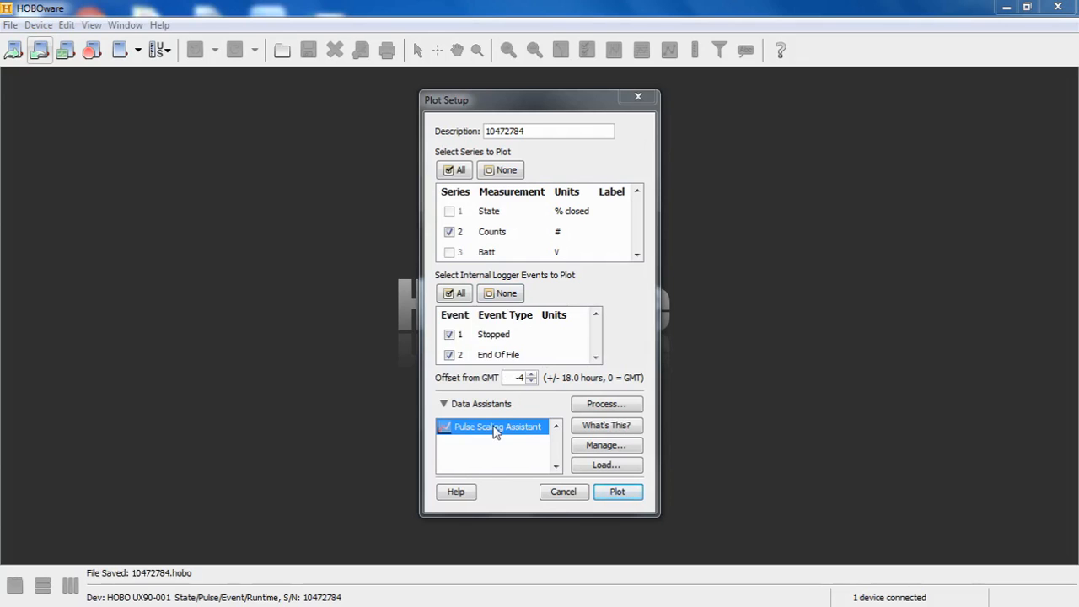
mouse_move(523, 267)
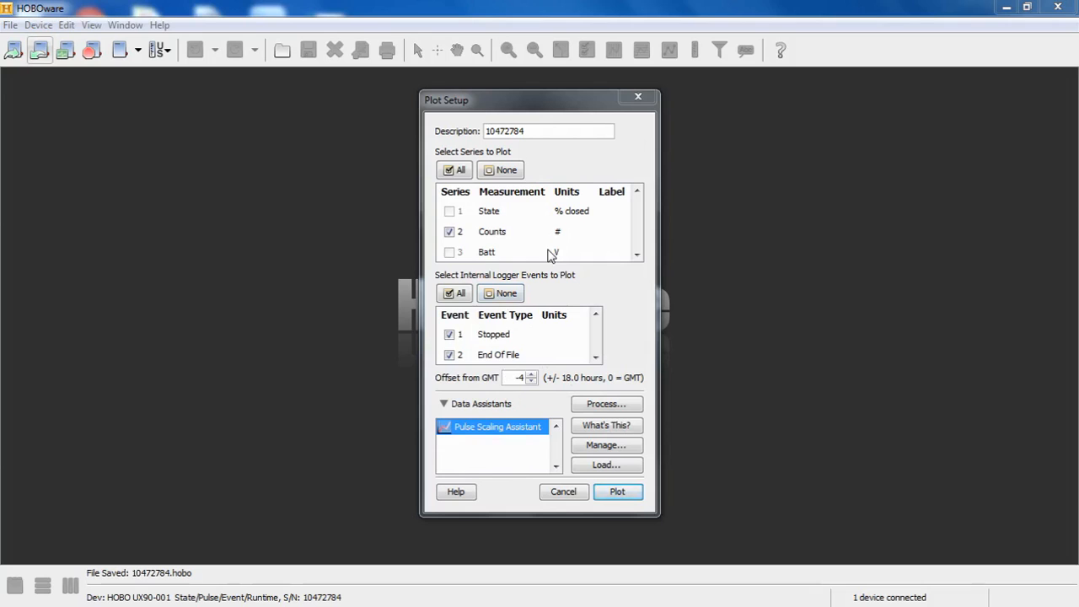
mouse_move(485, 446)
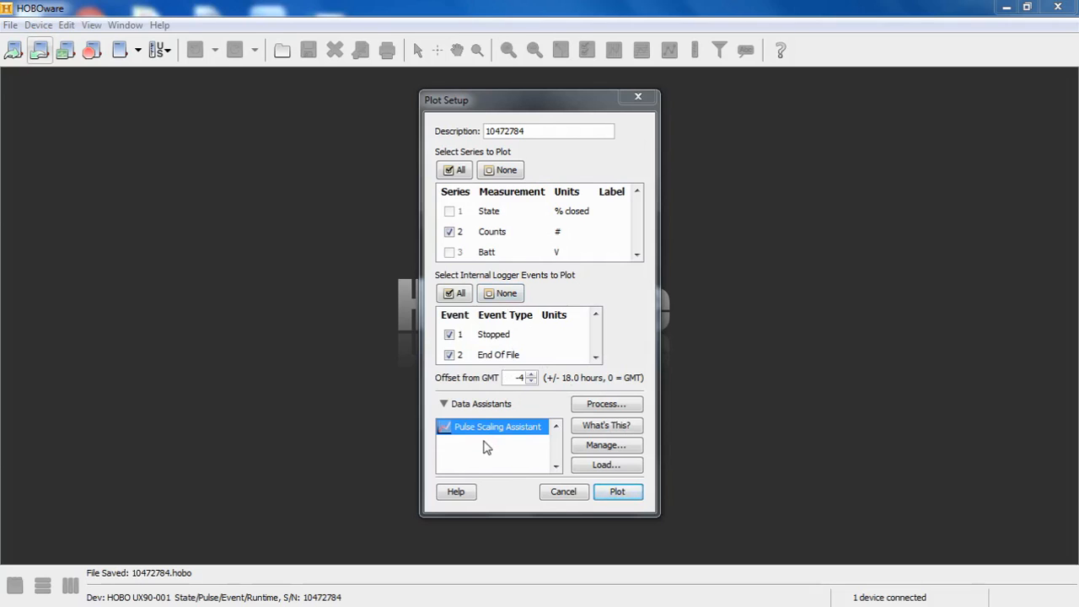
mouse_move(492, 449)
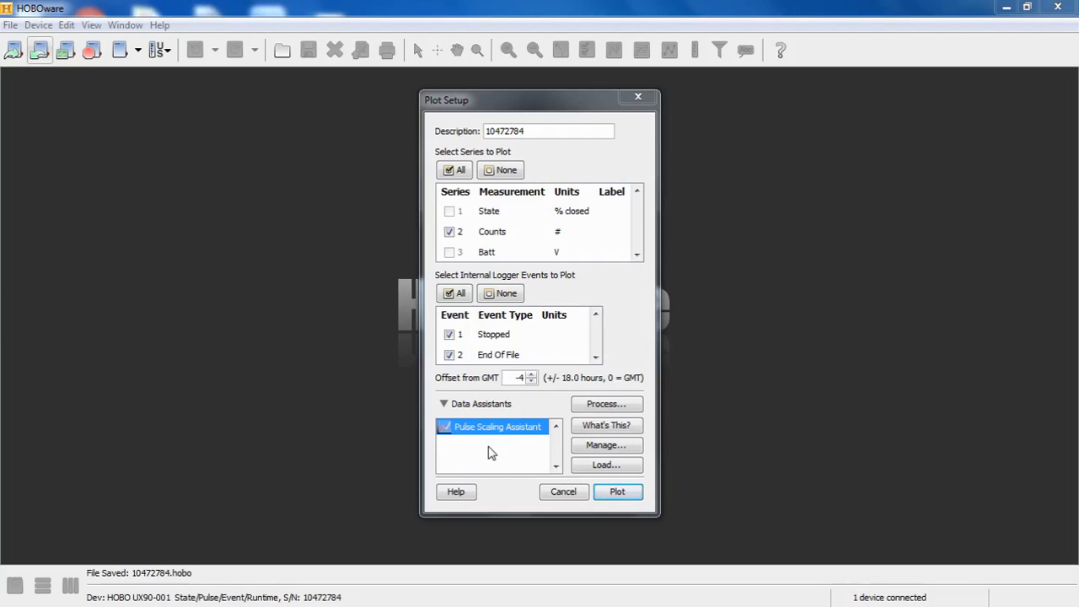
mouse_move(506, 438)
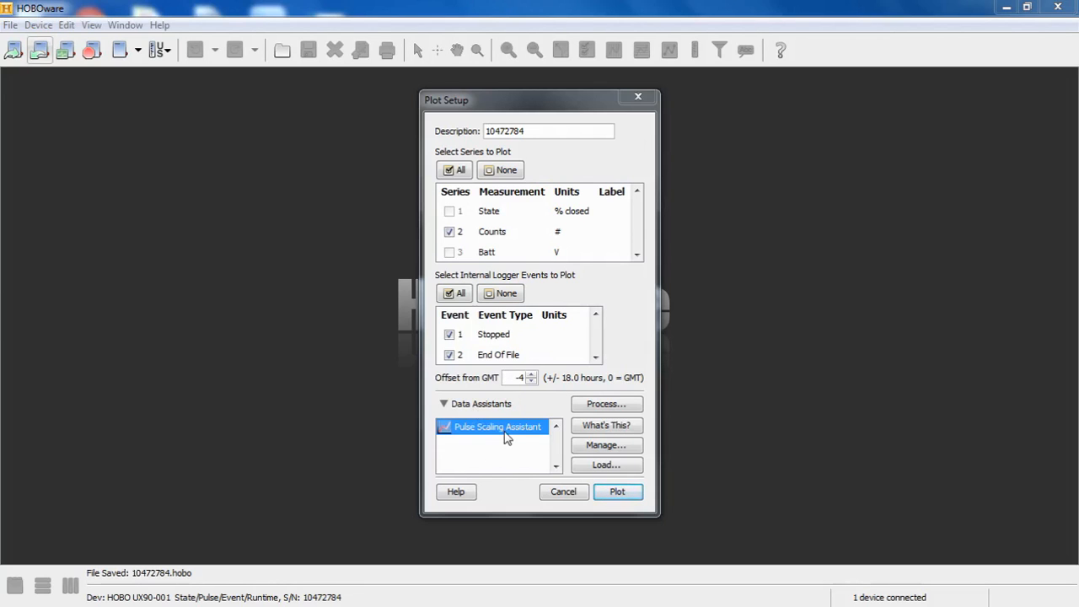
mouse_move(493, 448)
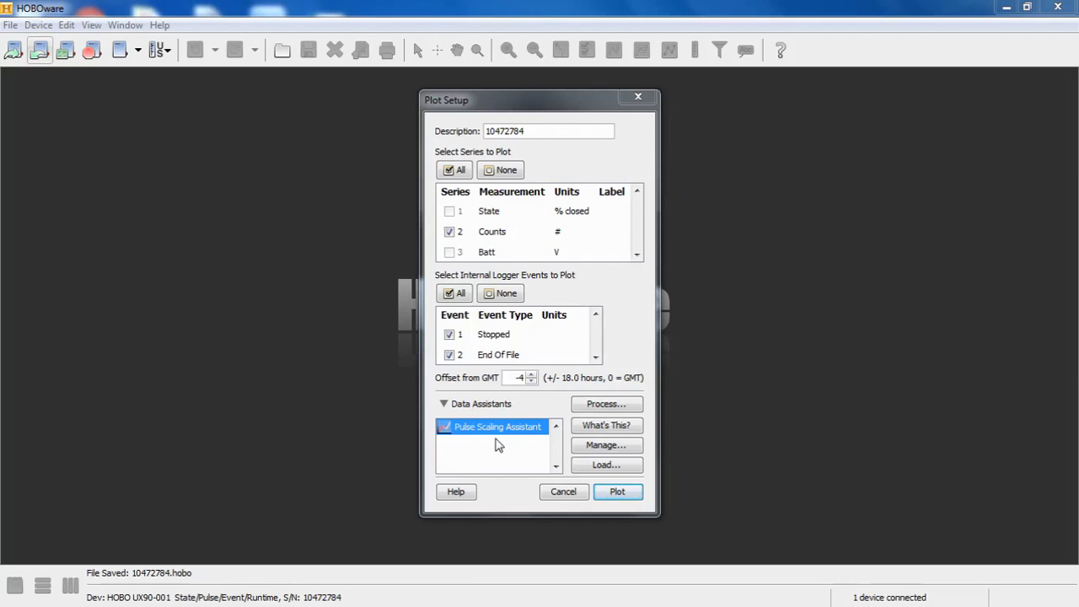
mouse_move(466, 434)
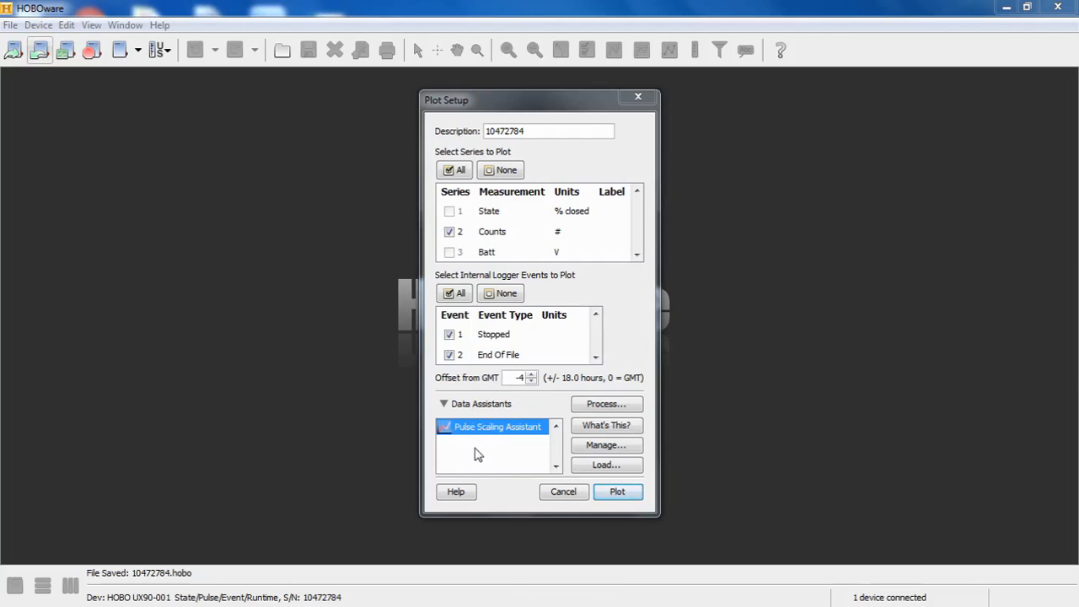
mouse_move(471, 432)
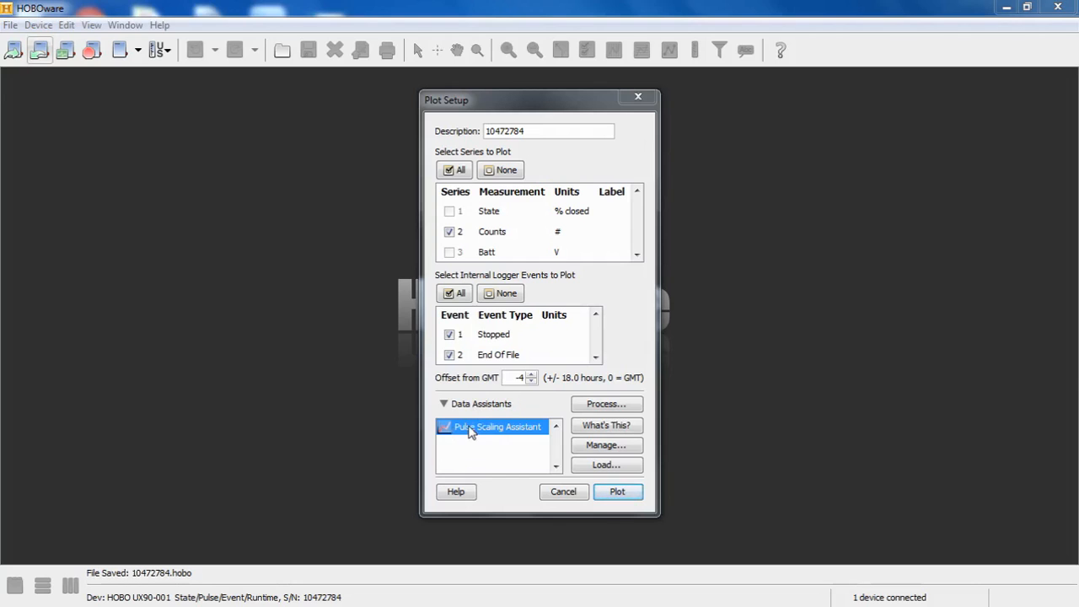
mouse_move(472, 462)
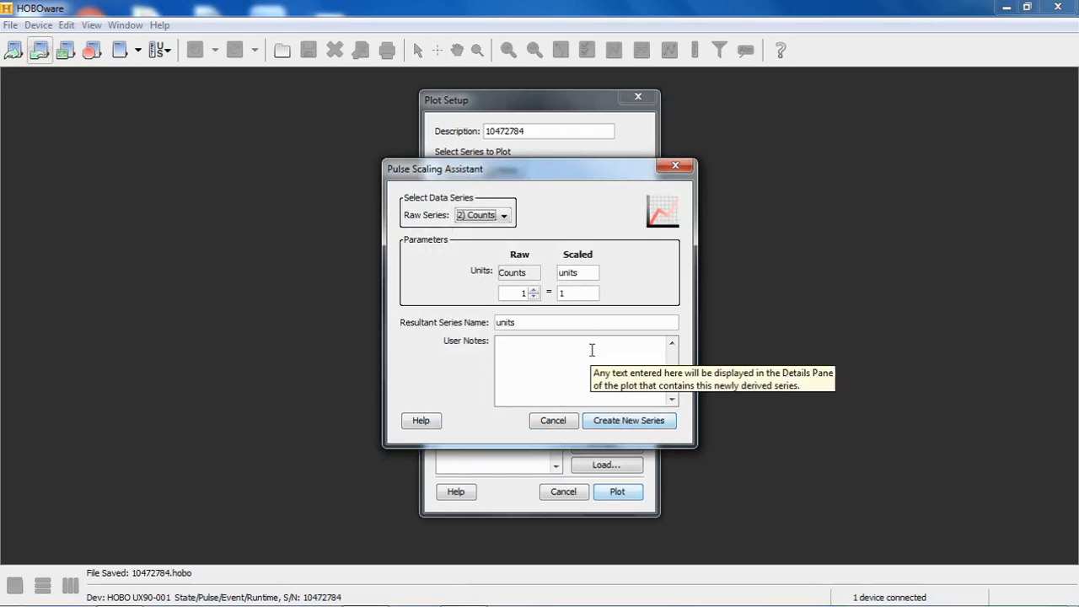
mouse_move(561, 272)
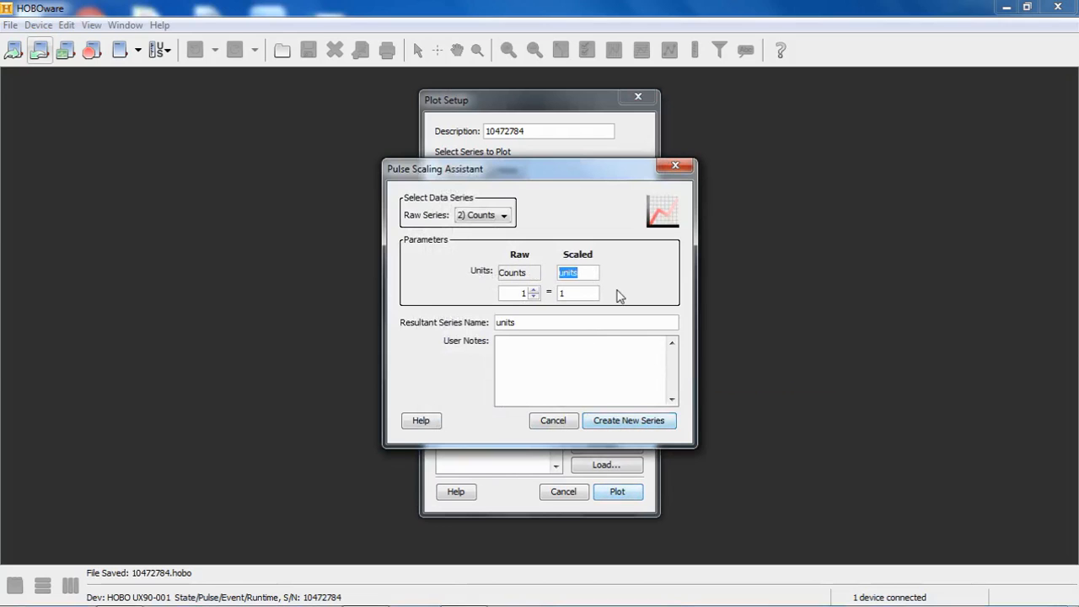
Create the 'water flow' series with gallons as scaled units, then plot it
type("ga")
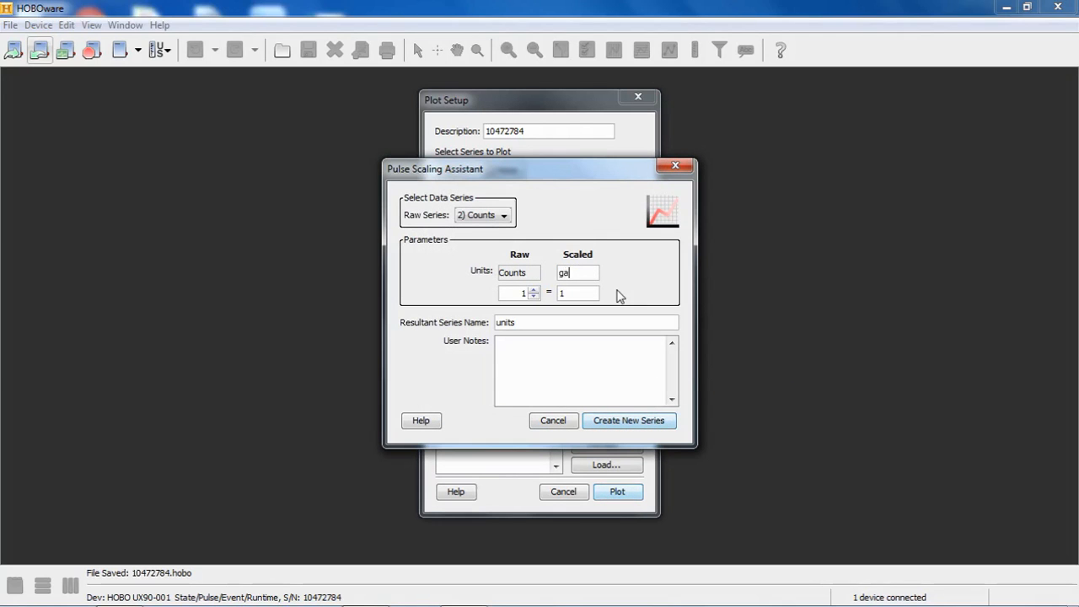
type("llons")
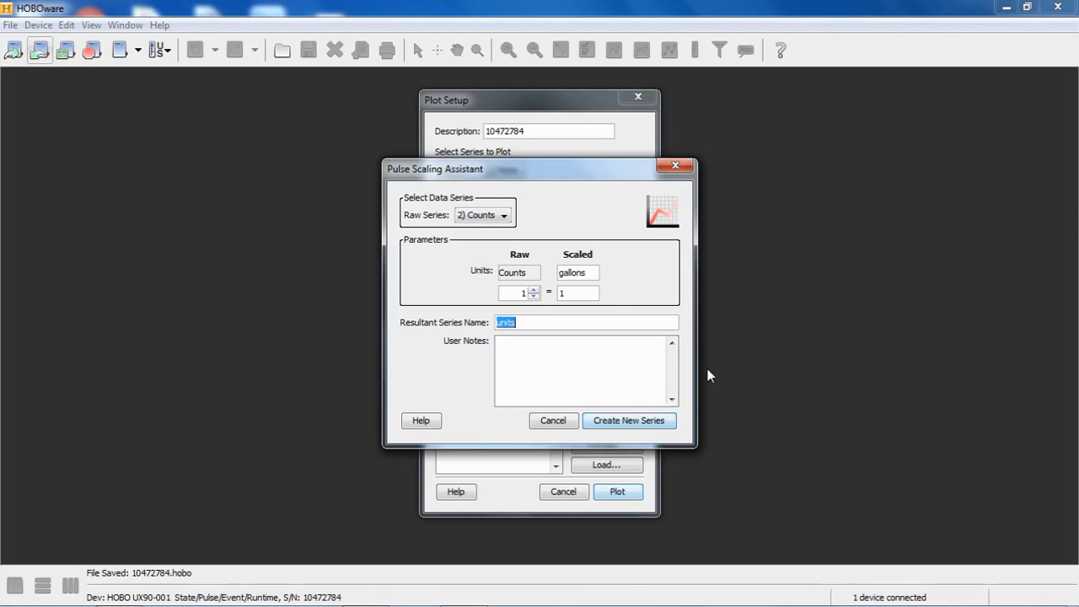
type("water")
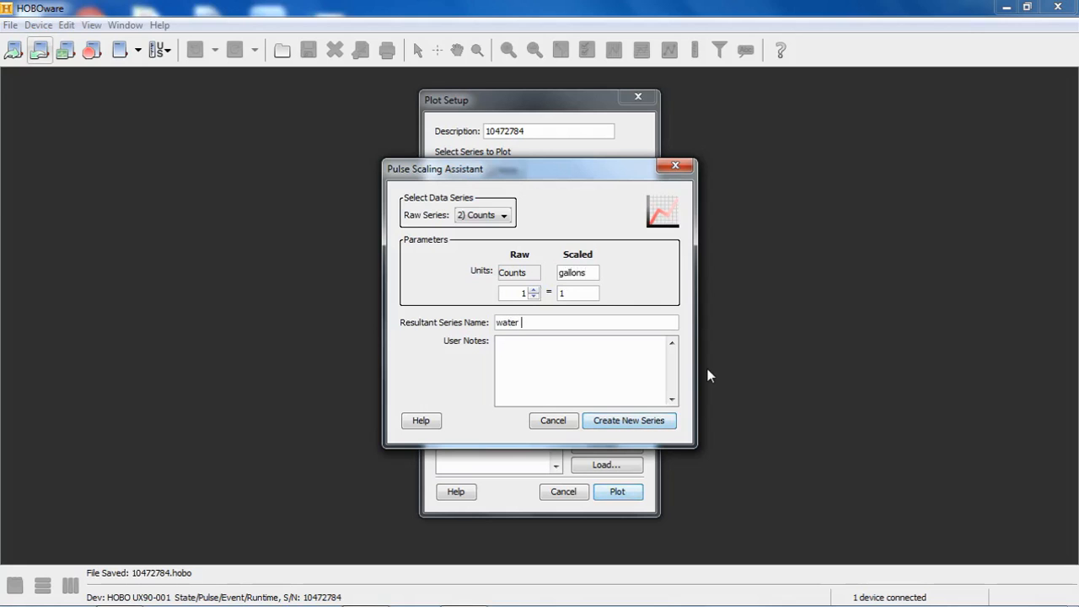
type("flow")
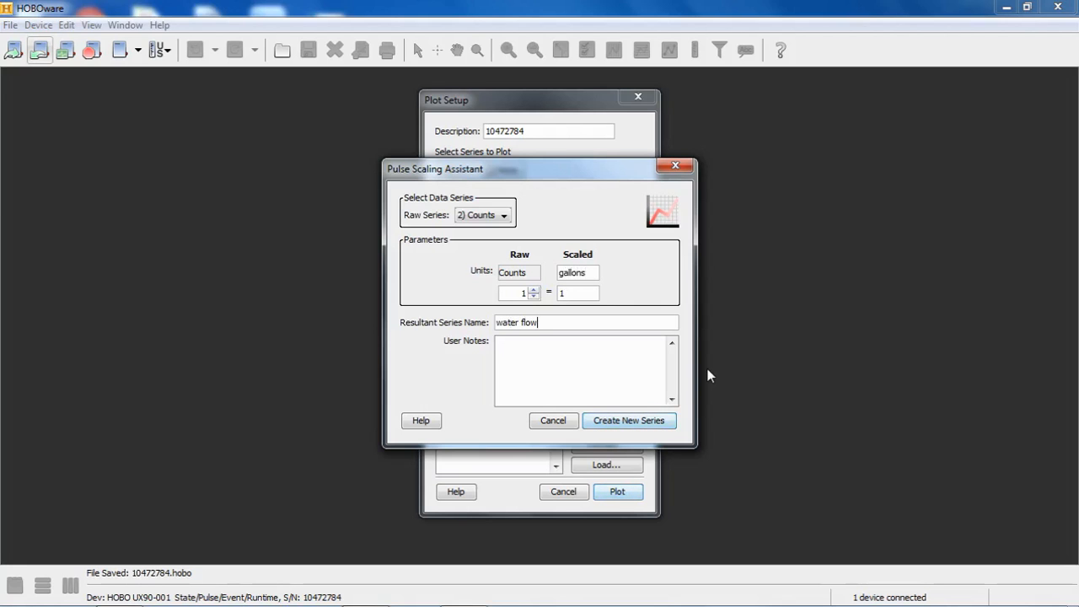
left_click(628, 420)
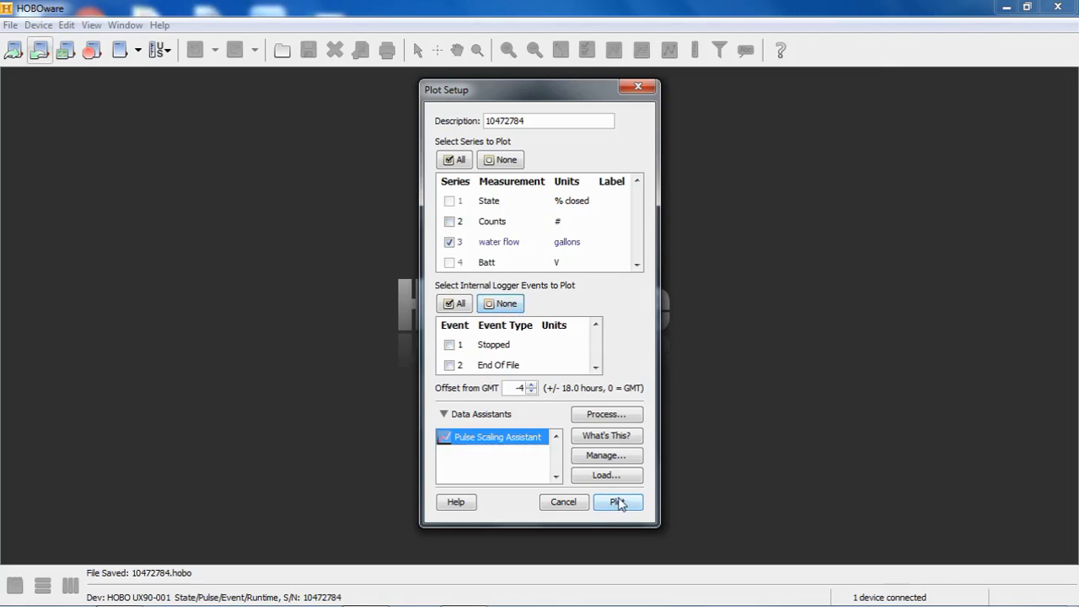
left_click(618, 501)
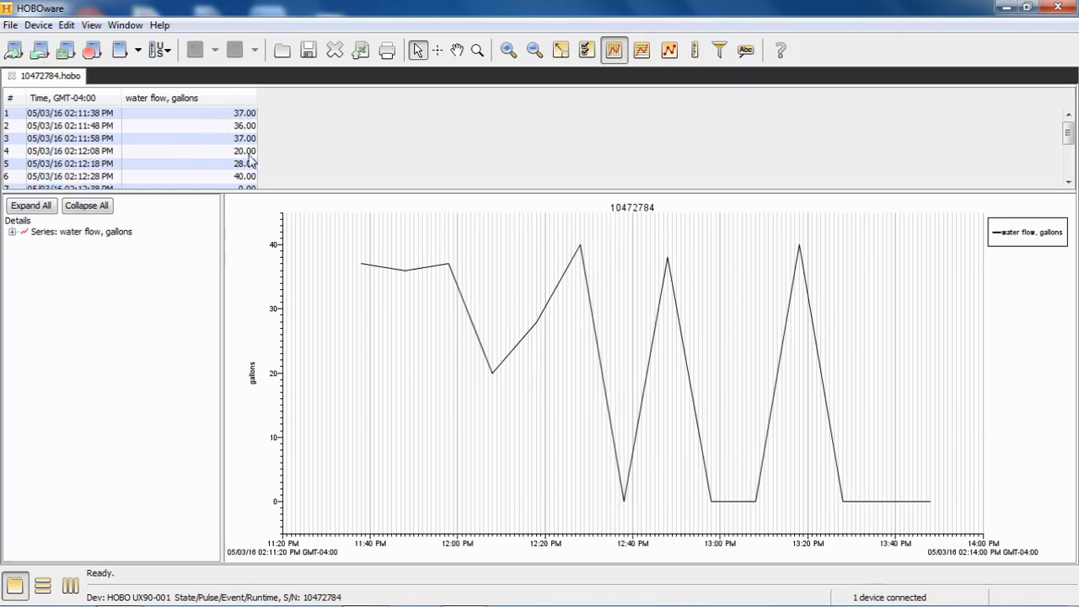
Scroll down and back up through the water flow data table
scroll("down", 3)
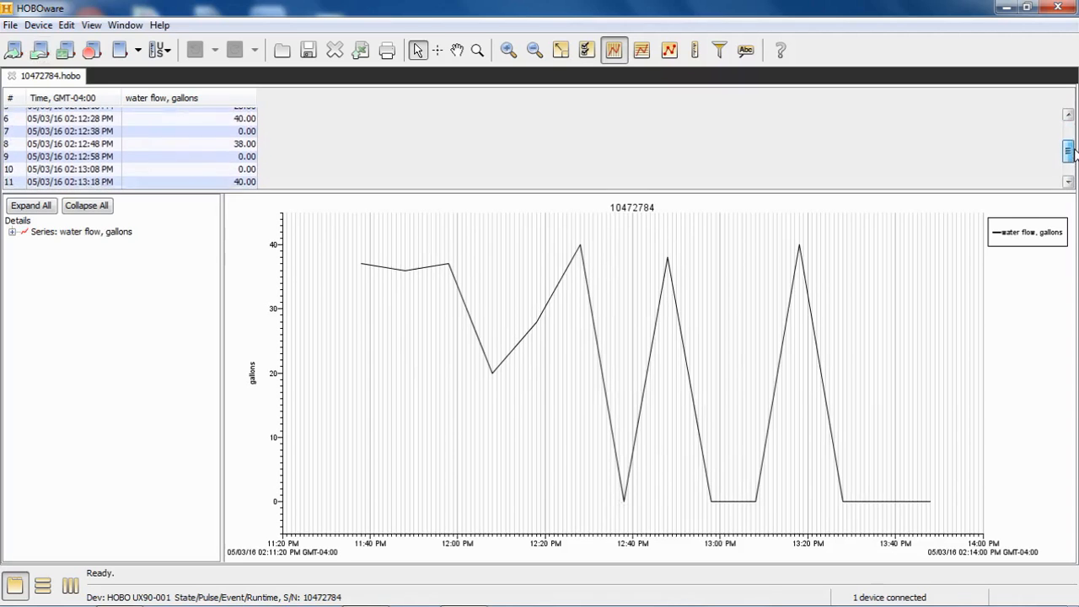
scroll("up", 3)
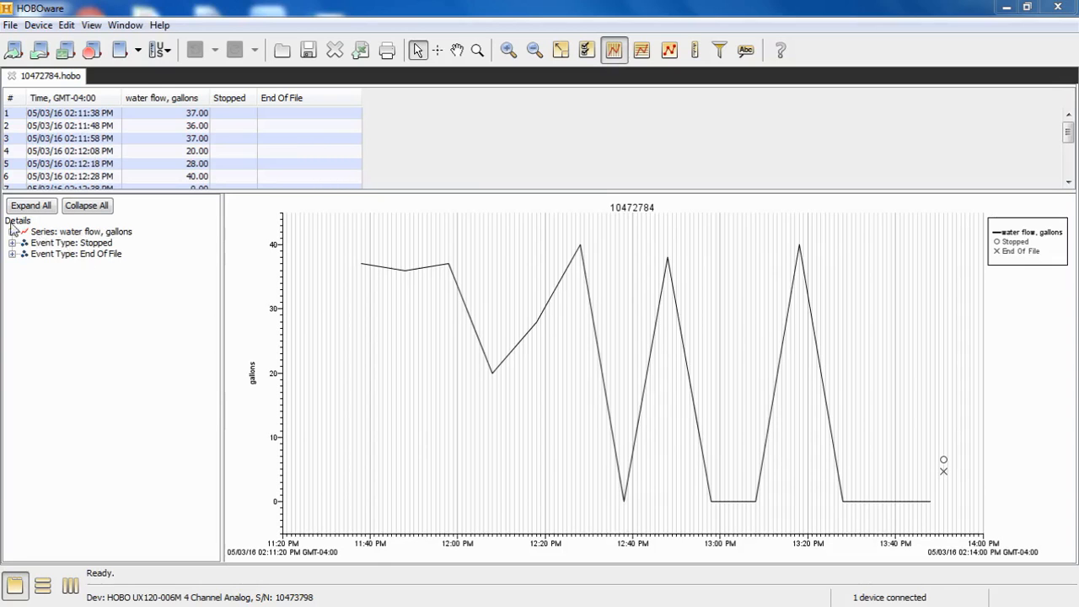
mouse_move(42, 255)
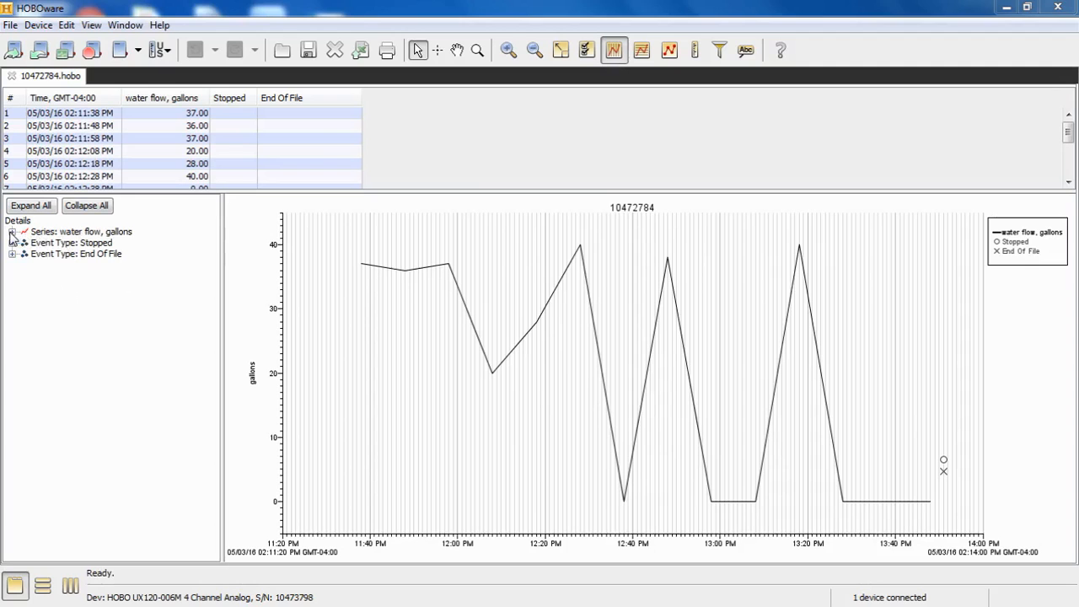
left_click(13, 232)
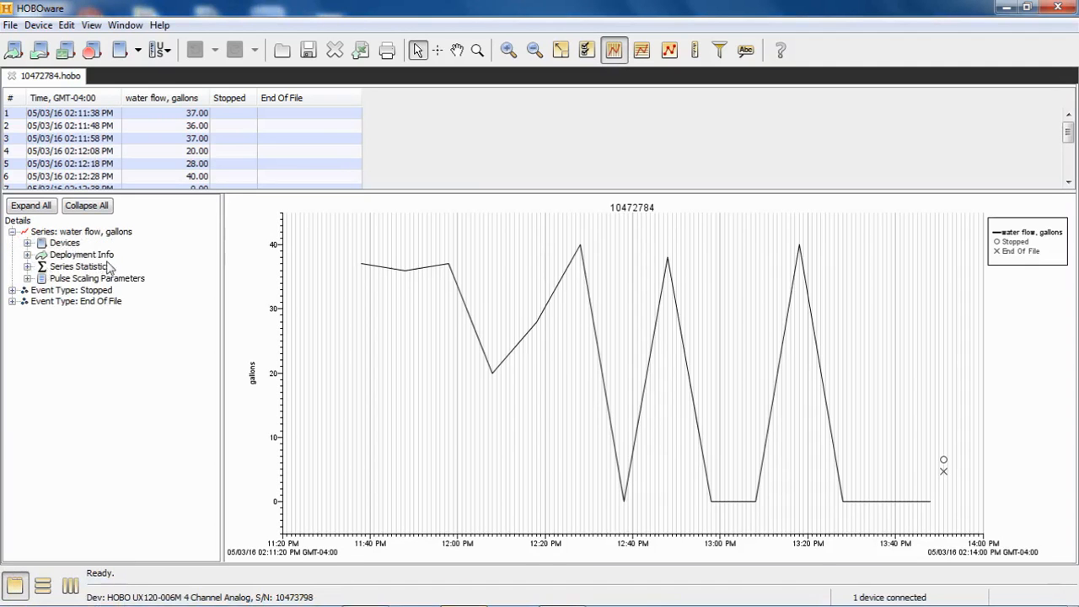
mouse_move(95, 290)
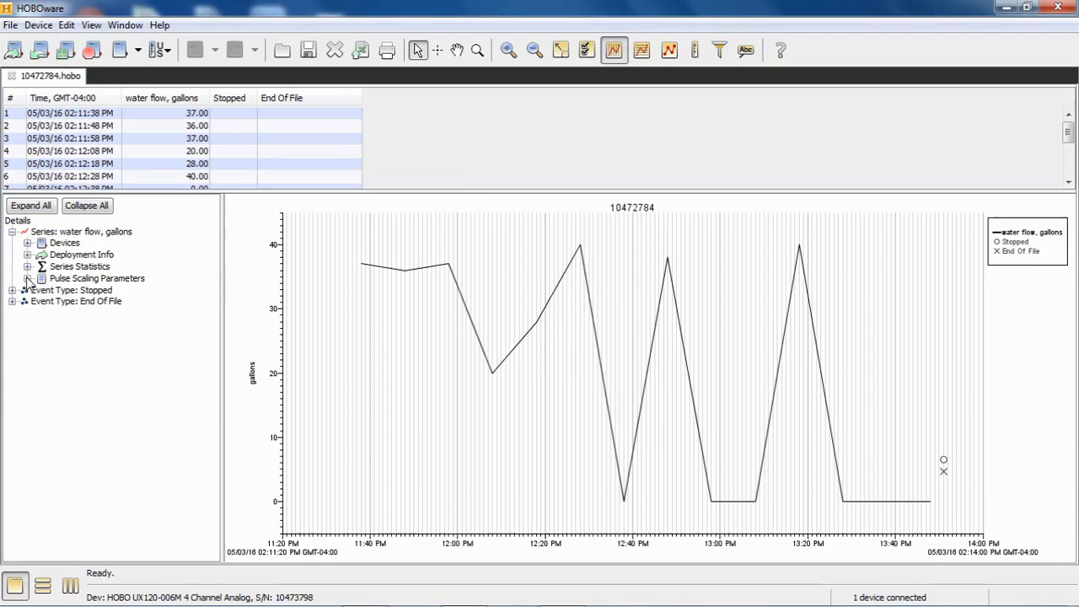
left_click(28, 278)
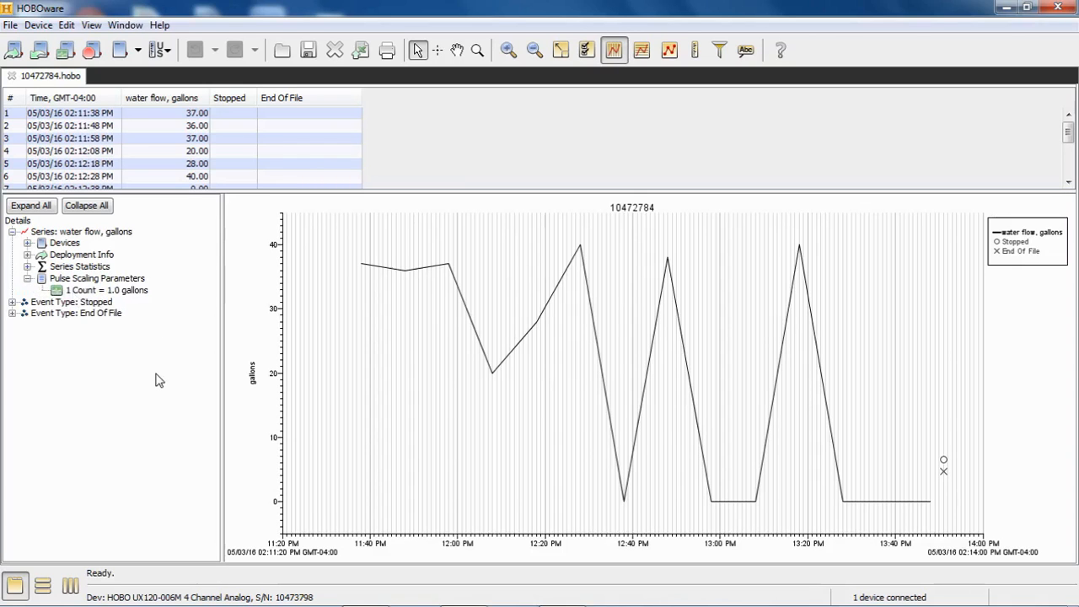
left_click(13, 231)
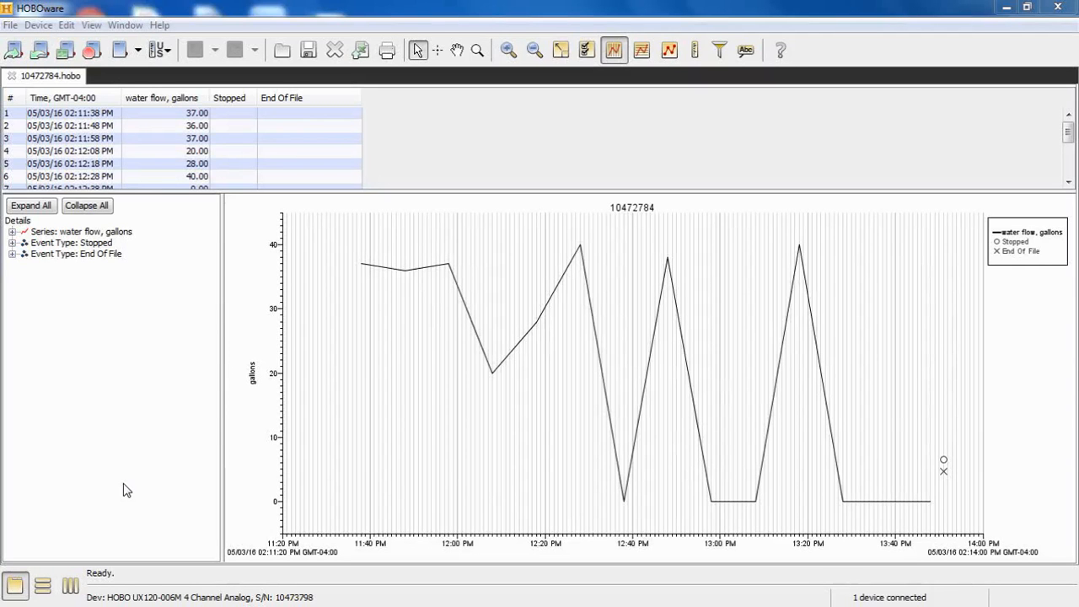
mouse_move(83, 175)
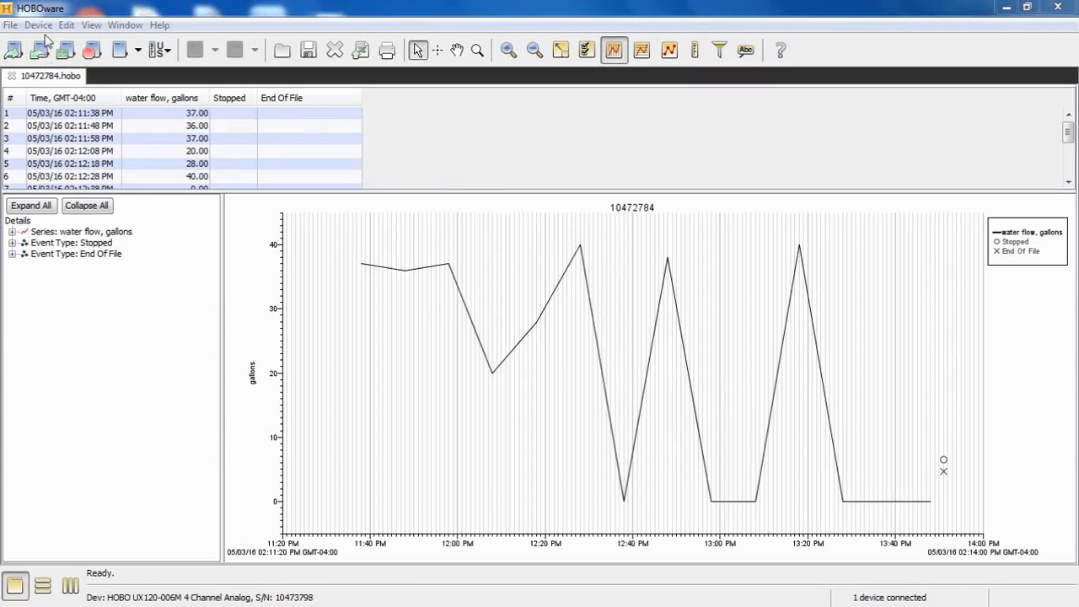
Choose File > Save Project to bring up the project save window
left_click(11, 24)
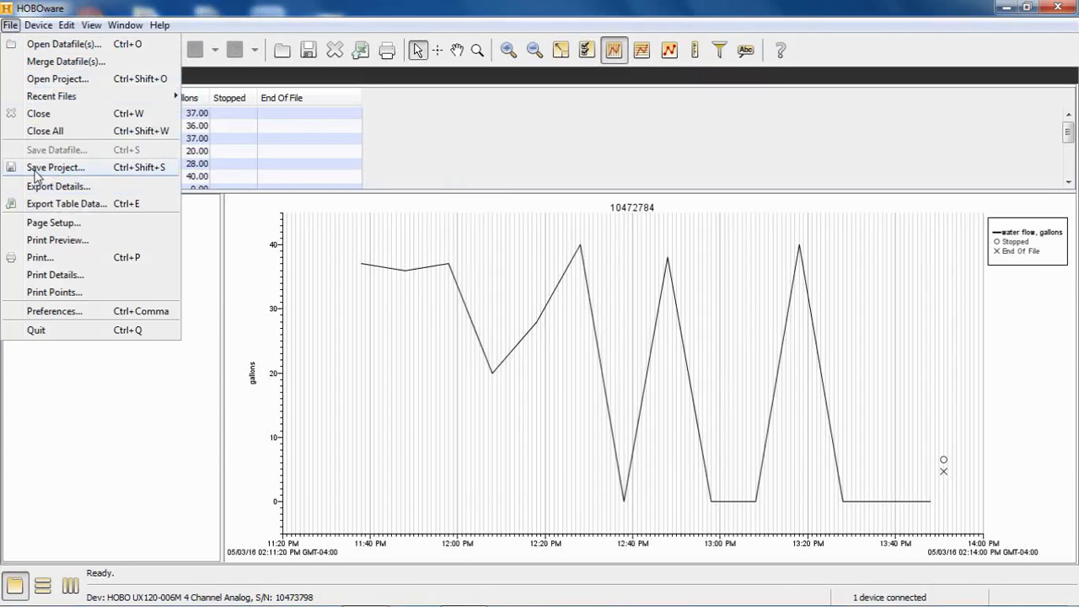
left_click(55, 167)
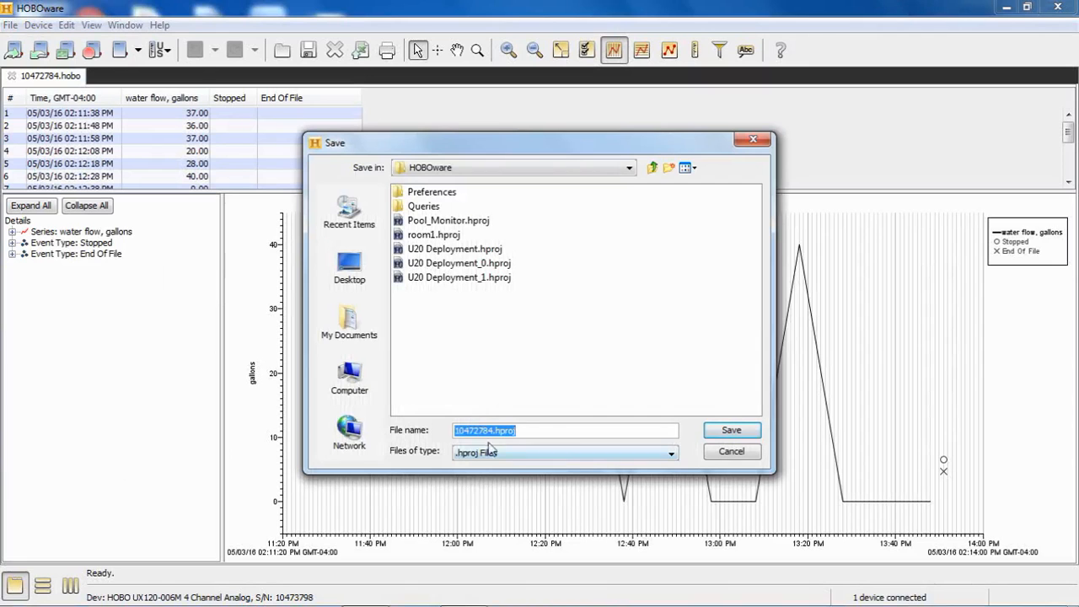
mouse_move(590, 371)
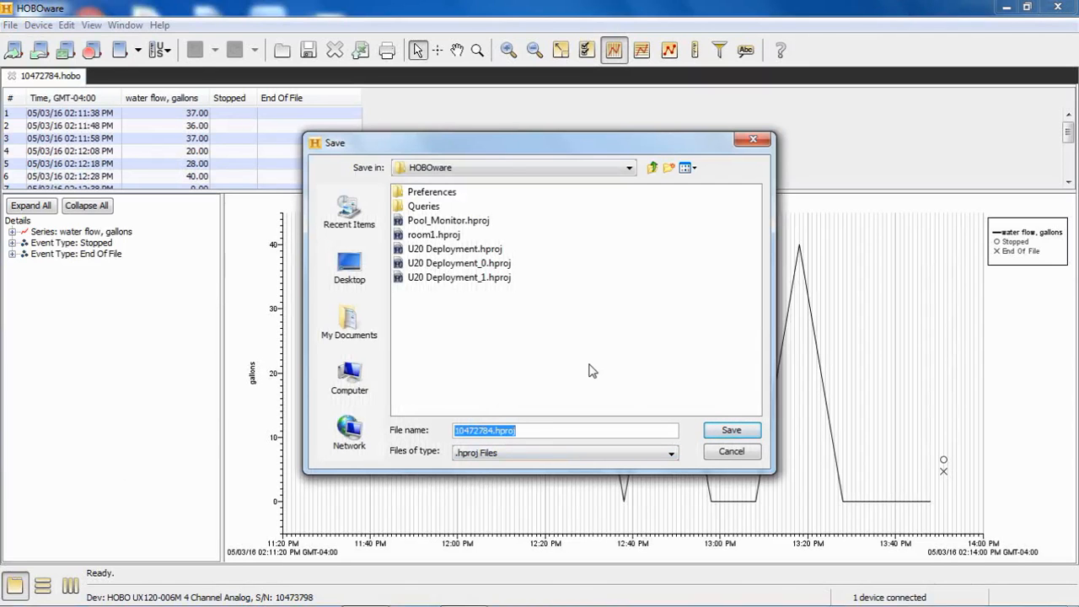